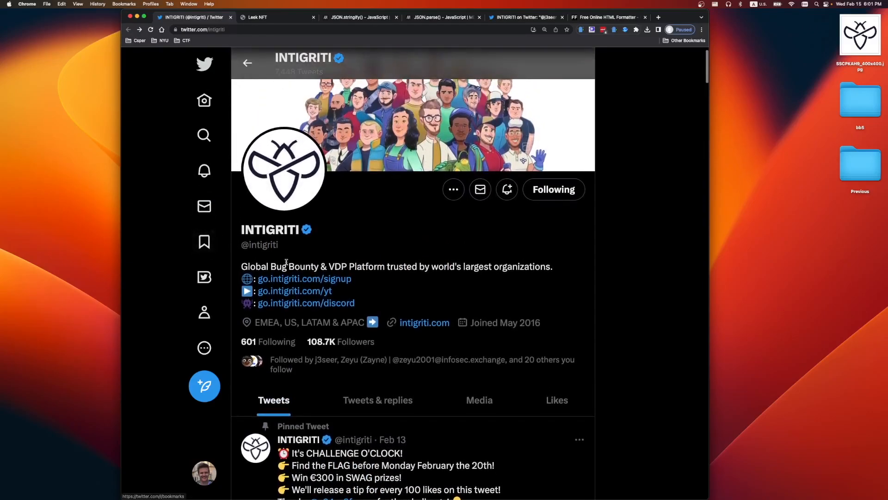
# - Switch to the Leek NFT tab and read the challenge-0223 rules page
pyautogui.scroll(-3)
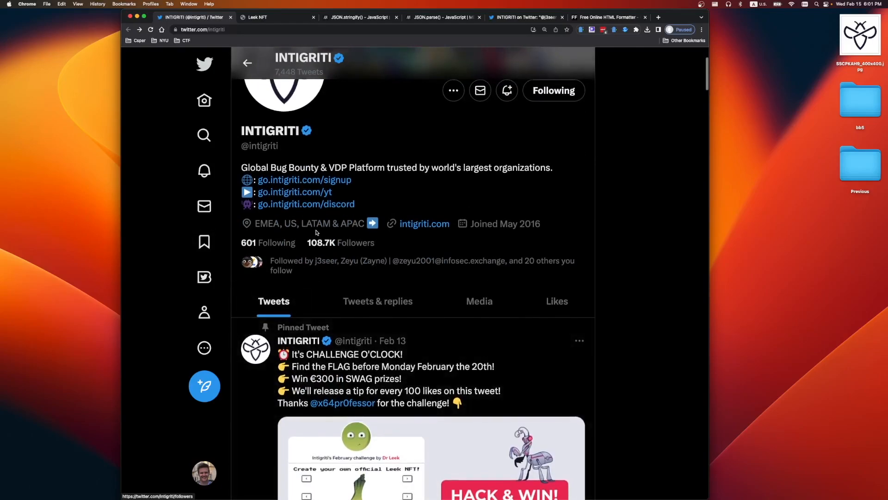
pyautogui.scroll(-3)
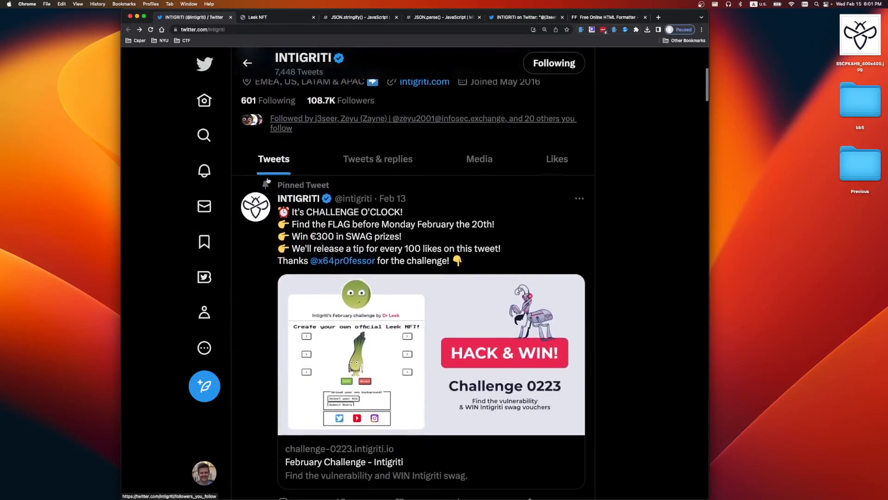
pyautogui.scroll(-3)
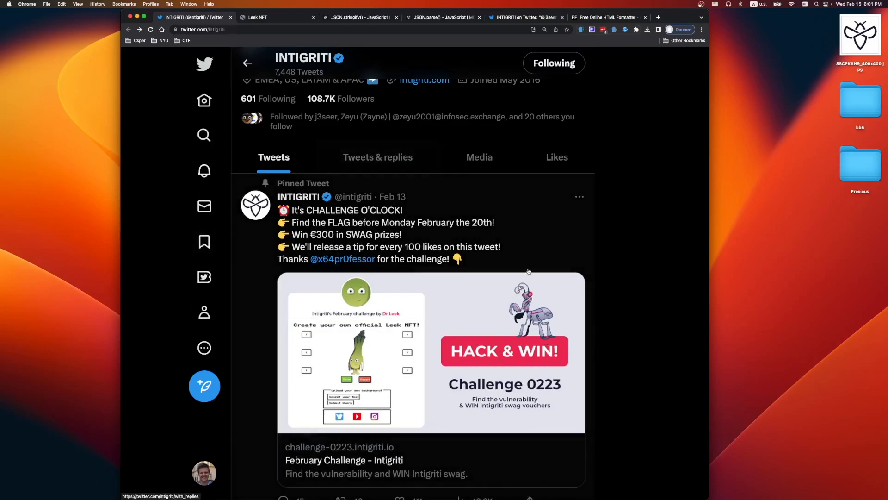
pyautogui.scroll(-3)
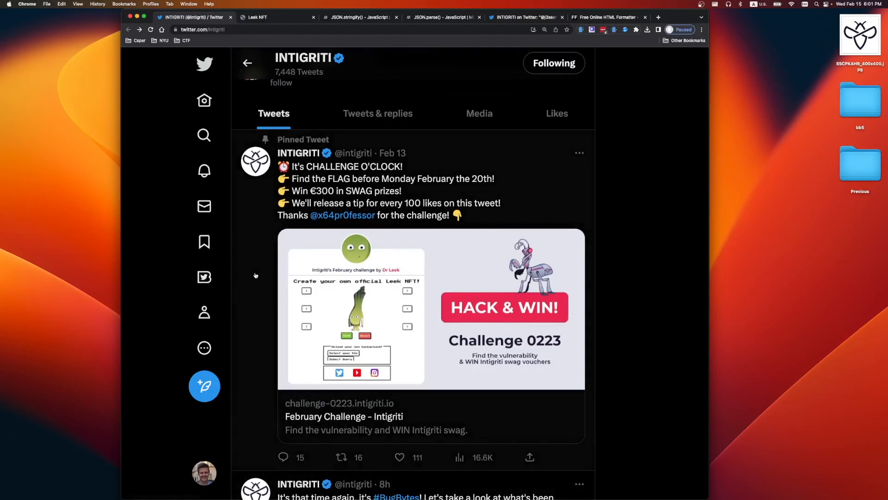
pyautogui.moveTo(156, 386)
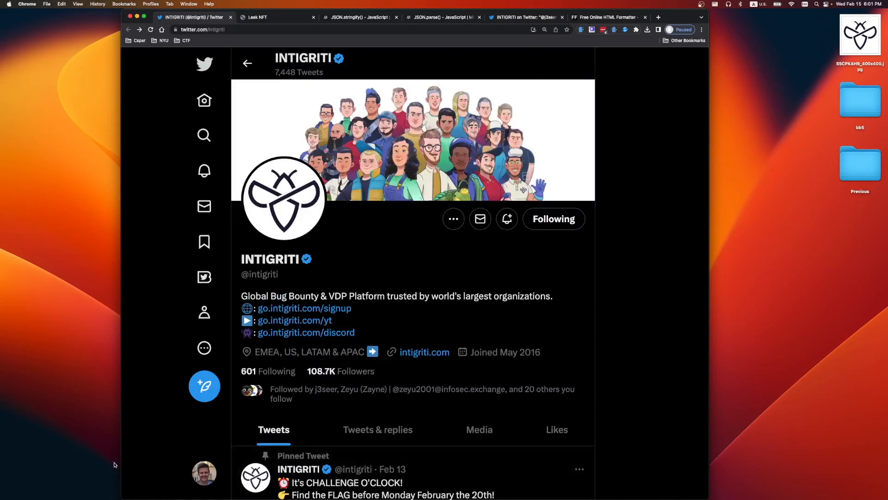
pyautogui.click(258, 17)
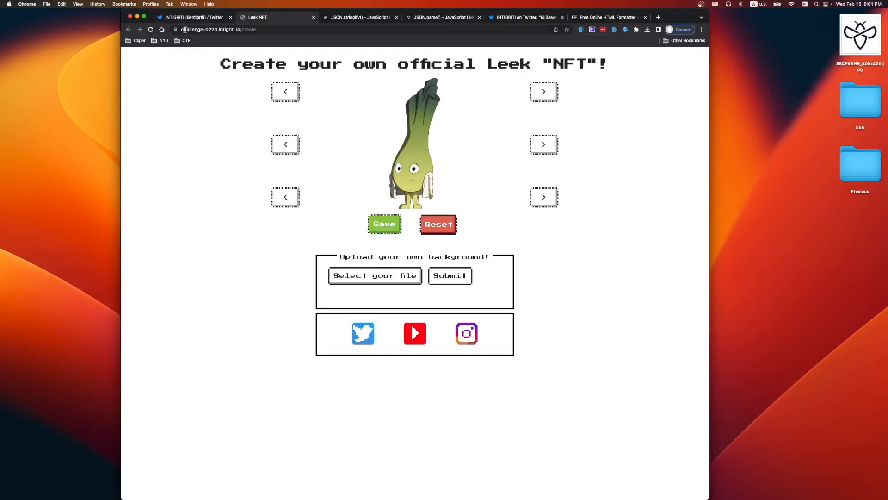
pyautogui.click(226, 30)
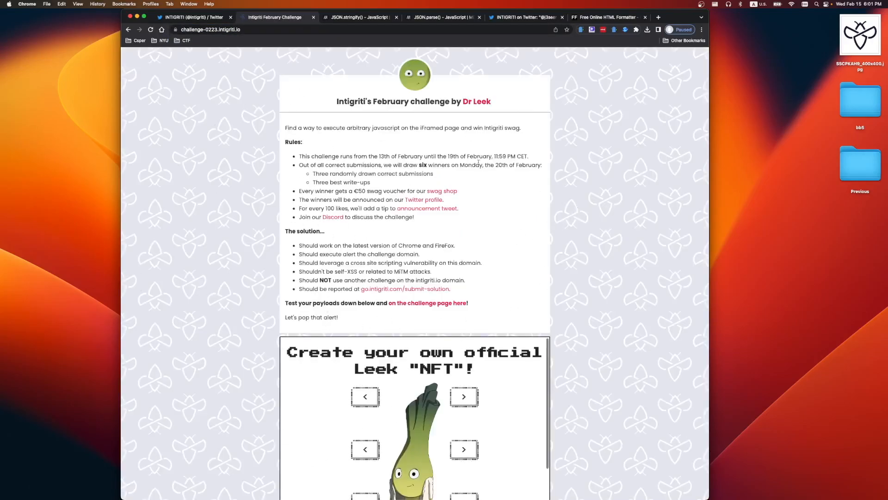
pyautogui.click(227, 30)
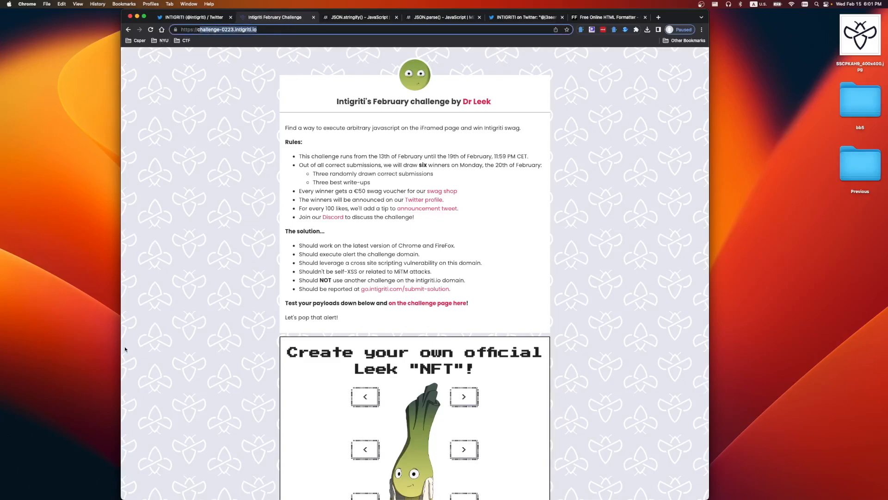
pyautogui.scroll(-3)
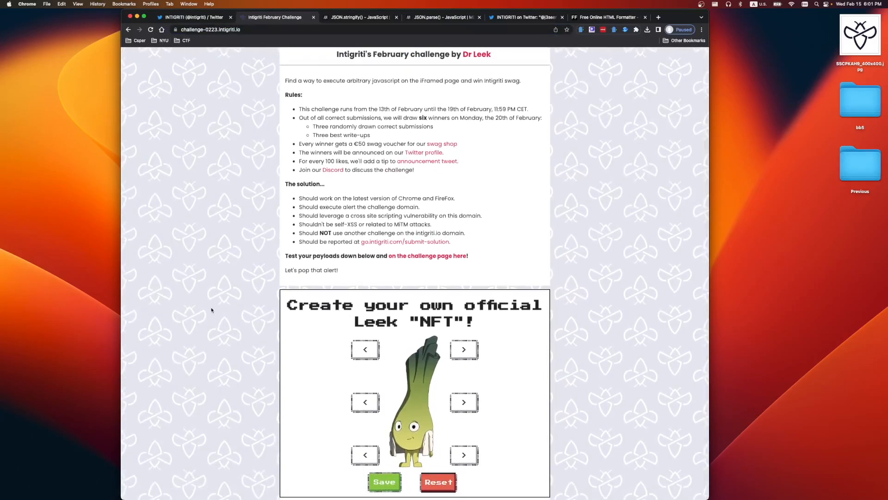
pyautogui.moveTo(428, 255)
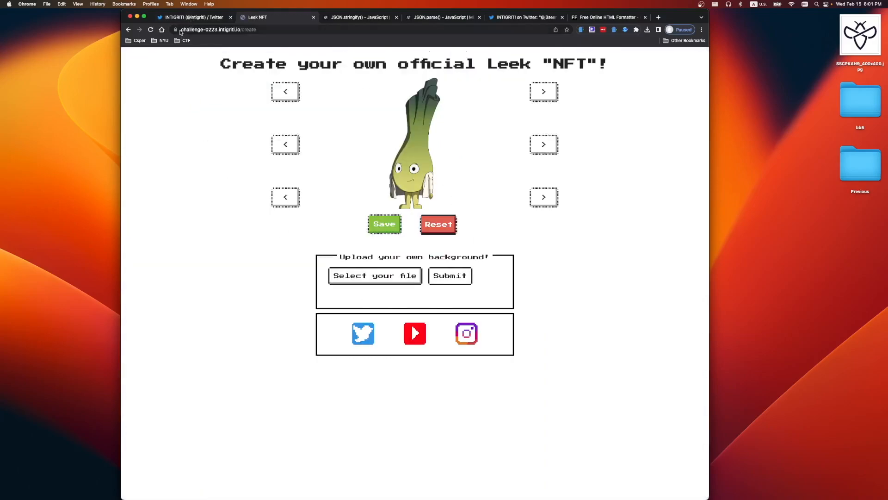
pyautogui.click(218, 30)
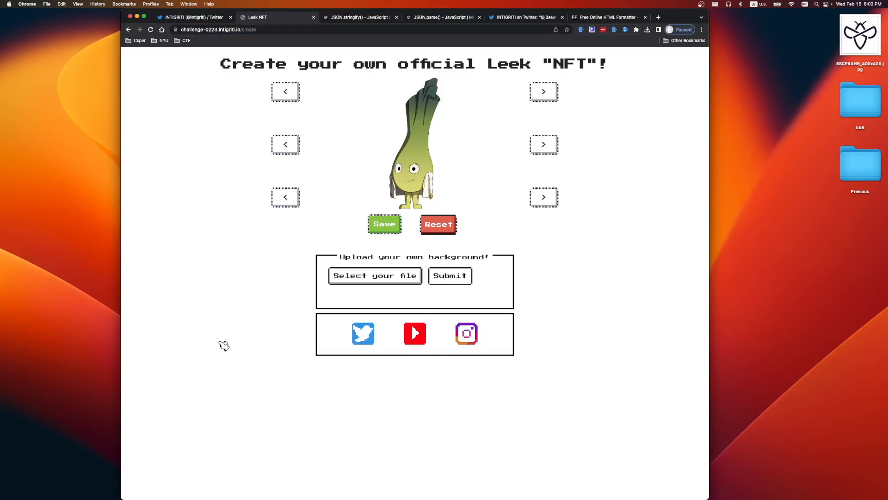
pyautogui.moveTo(220, 343)
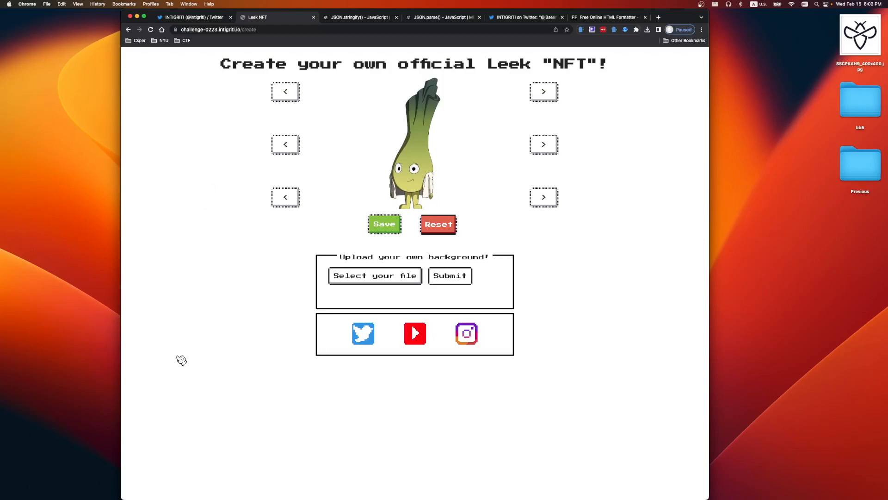
pyautogui.moveTo(560, 386)
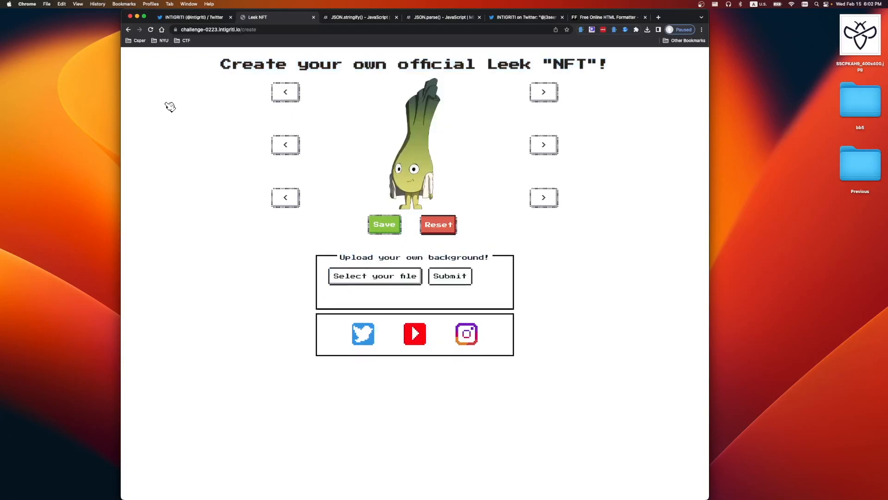
pyautogui.moveTo(527, 376)
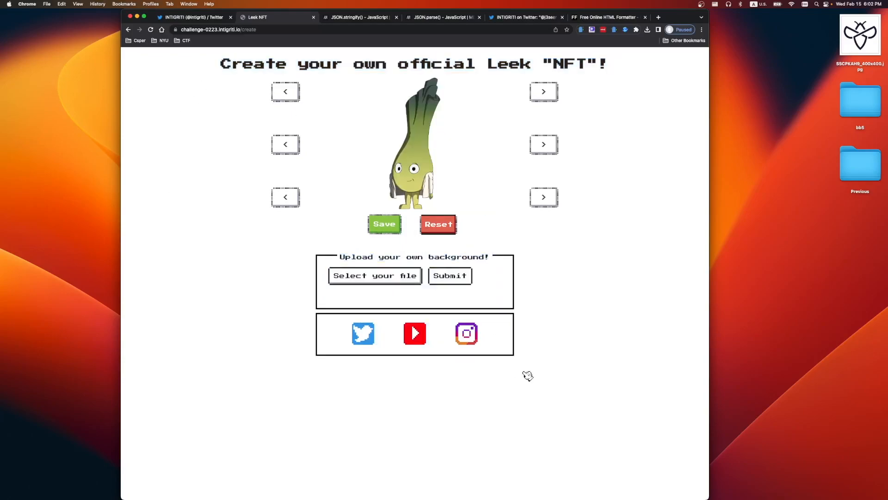
pyautogui.moveTo(219, 202)
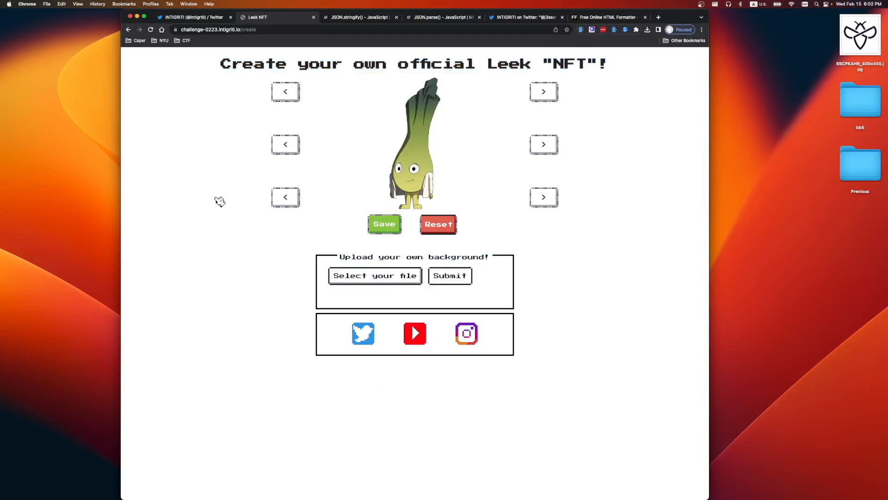
pyautogui.moveTo(193, 95)
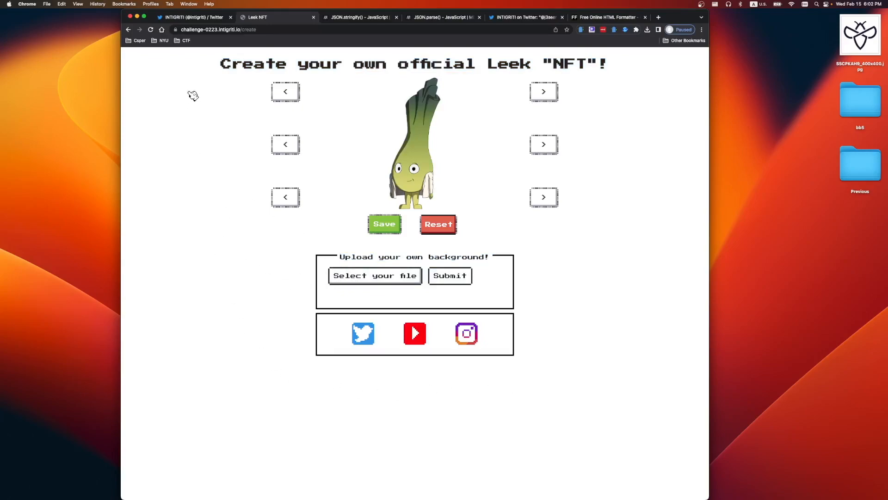
pyautogui.moveTo(612, 381)
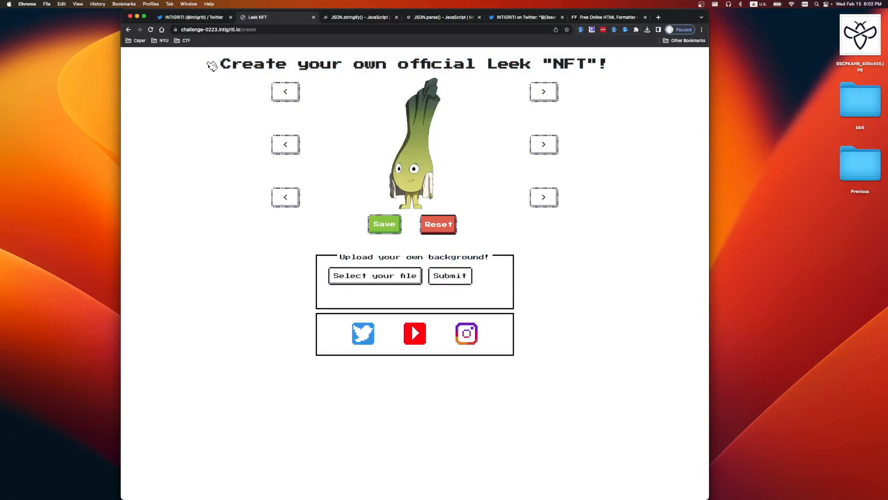
pyautogui.moveTo(357, 183)
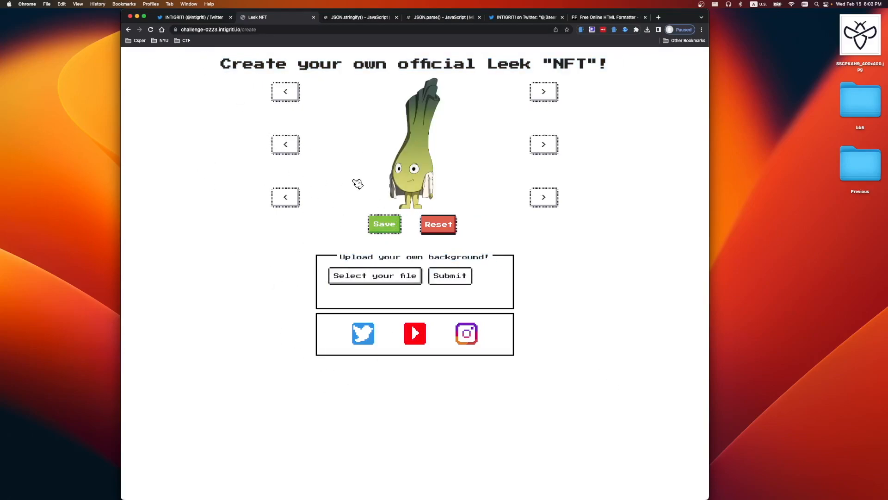
pyautogui.moveTo(258, 251)
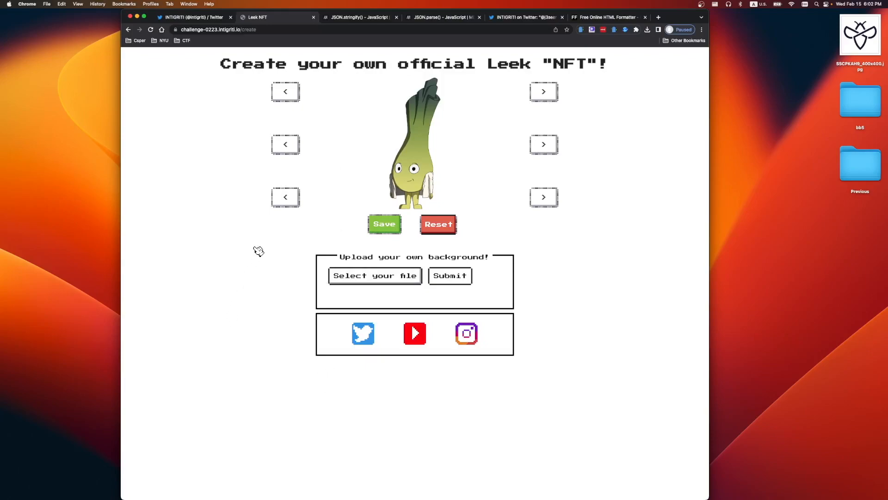
pyautogui.moveTo(269, 245)
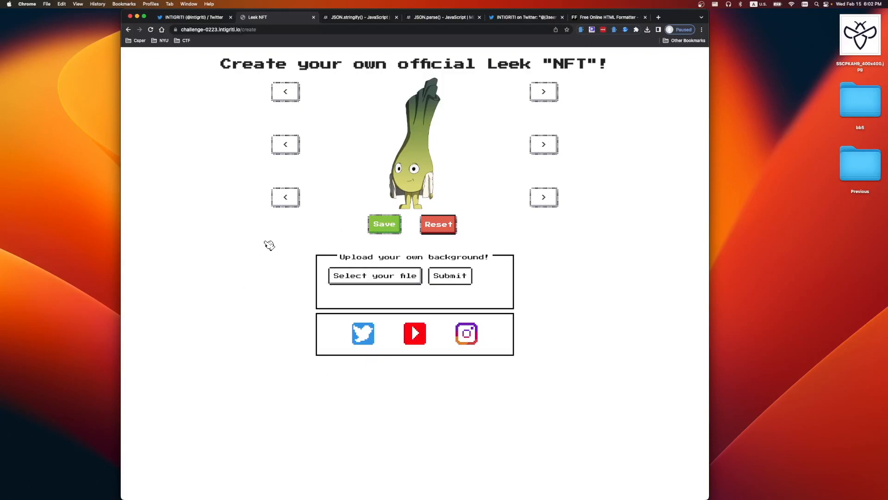
pyautogui.moveTo(187, 60)
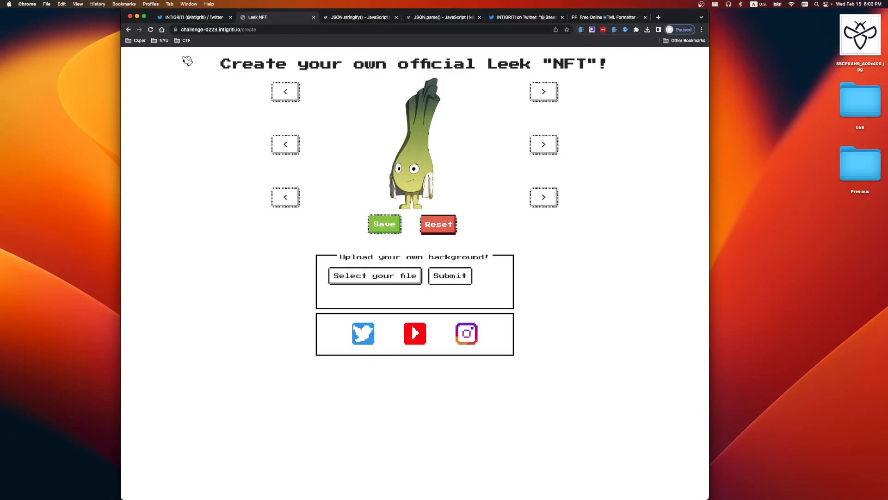
pyautogui.moveTo(601, 386)
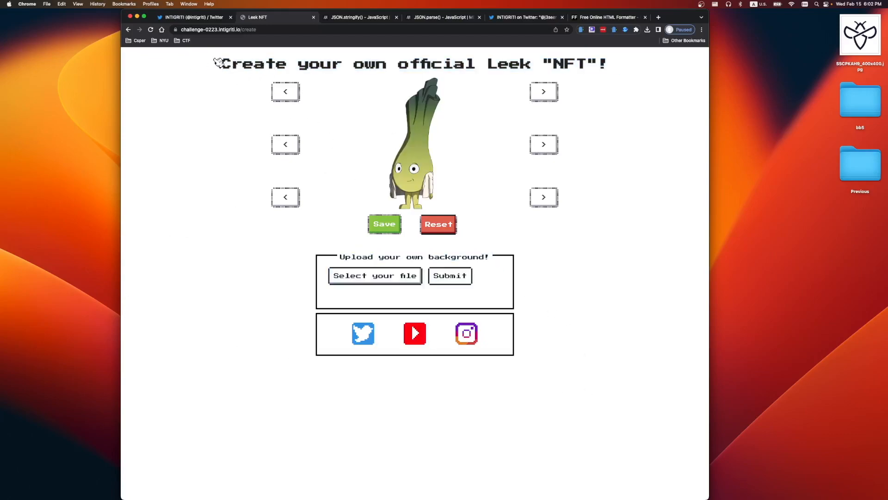
pyautogui.moveTo(615, 95)
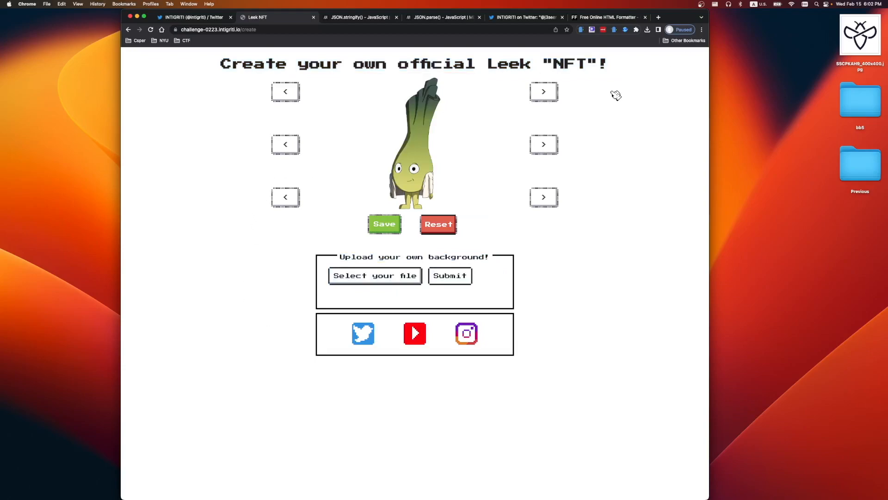
pyautogui.moveTo(349, 81)
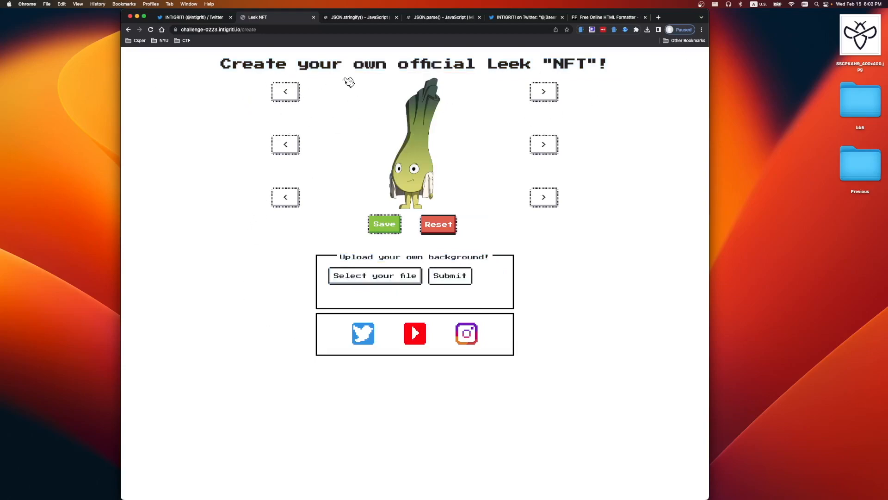
pyautogui.moveTo(486, 94)
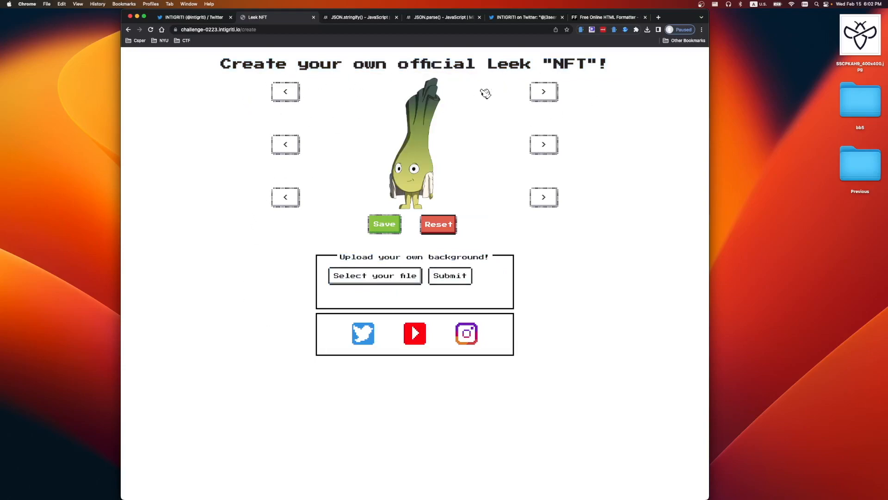
# - Give the leek a headband, scowling face and cat ears, upload a background image, and save
pyautogui.click(543, 144)
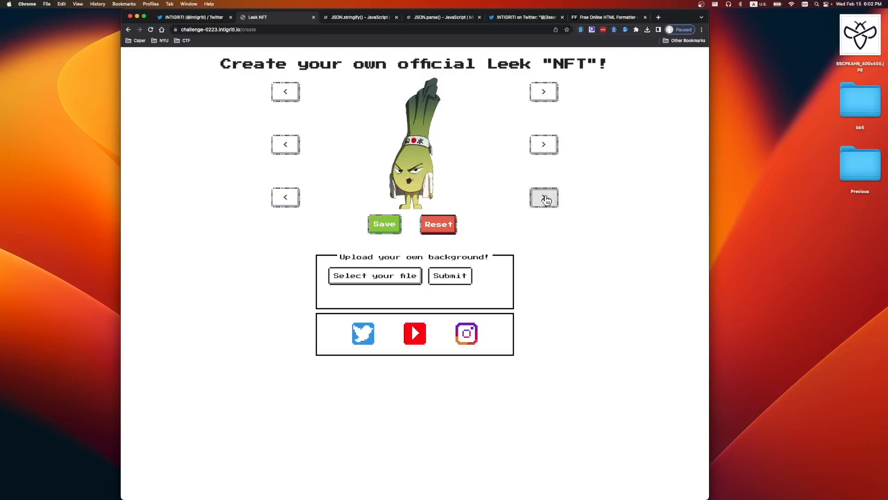
pyautogui.click(543, 197)
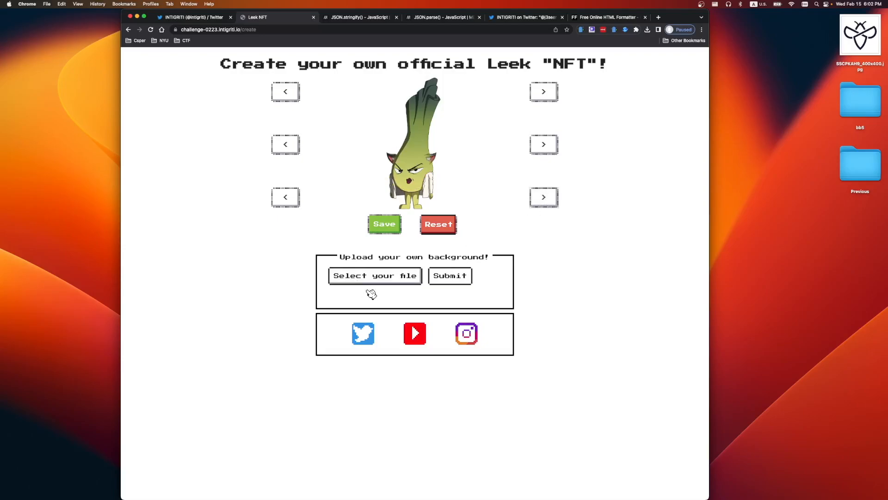
pyautogui.click(374, 275)
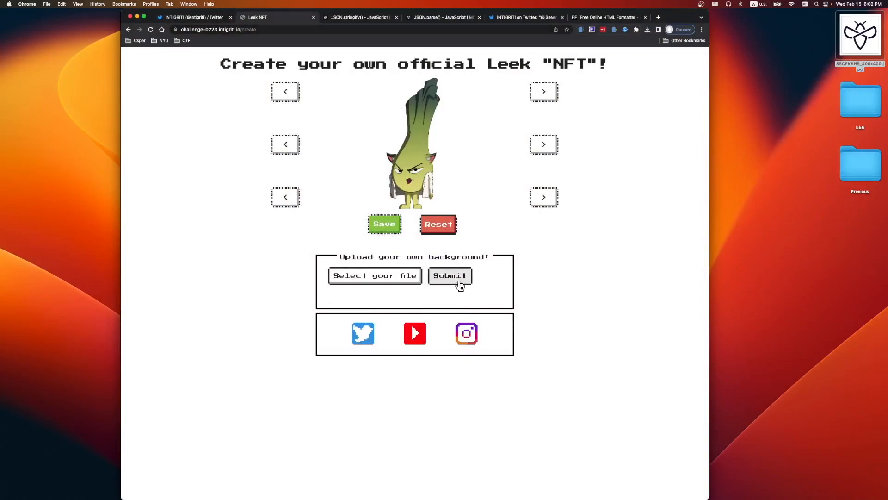
pyautogui.click(450, 276)
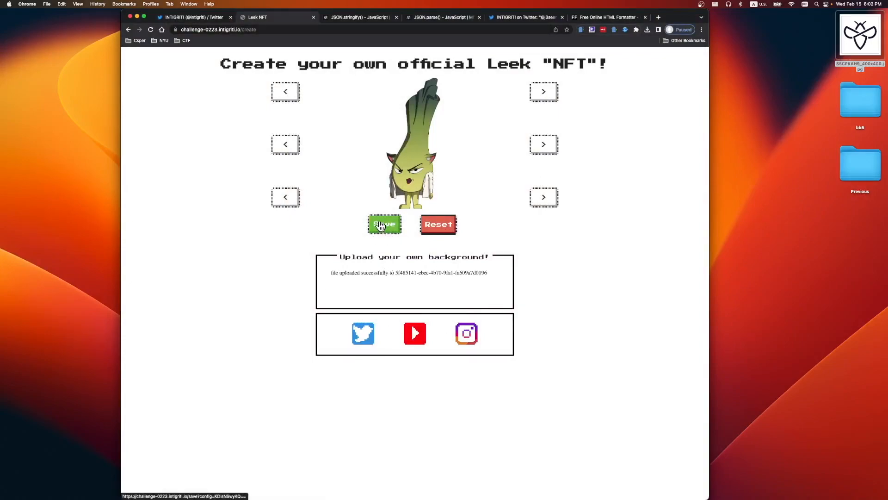
pyautogui.click(384, 224)
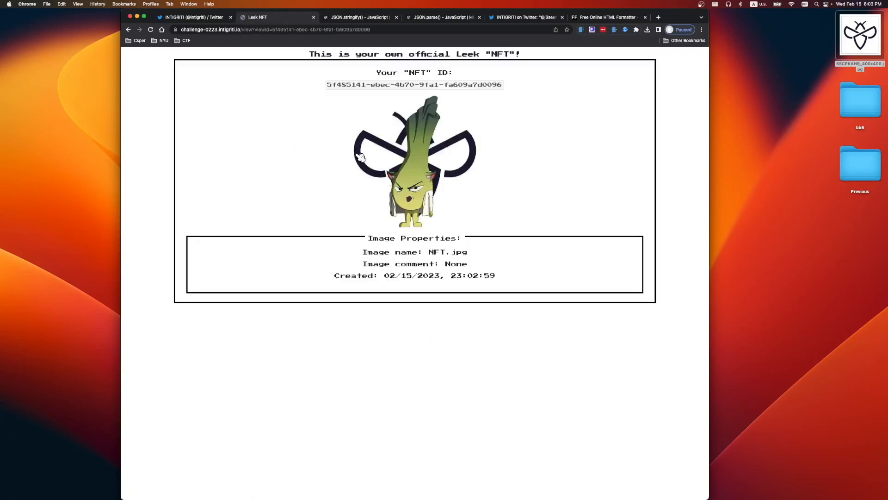
pyautogui.moveTo(440, 121)
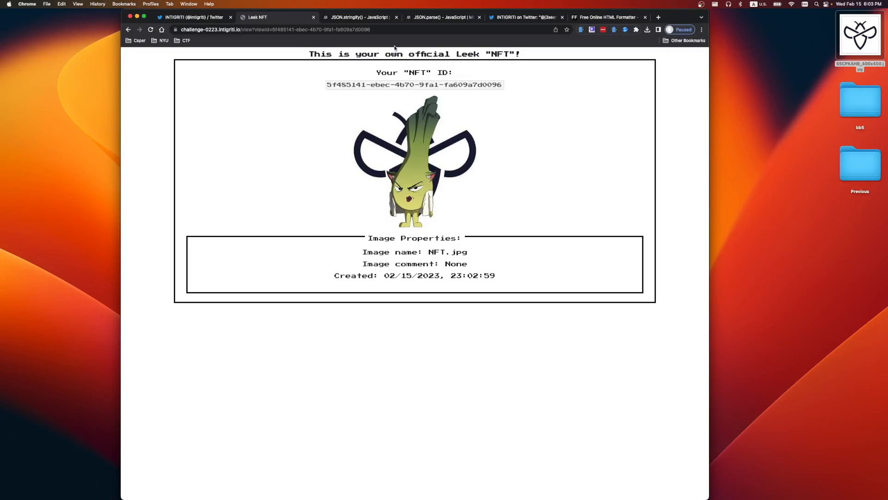
pyautogui.moveTo(375, 249)
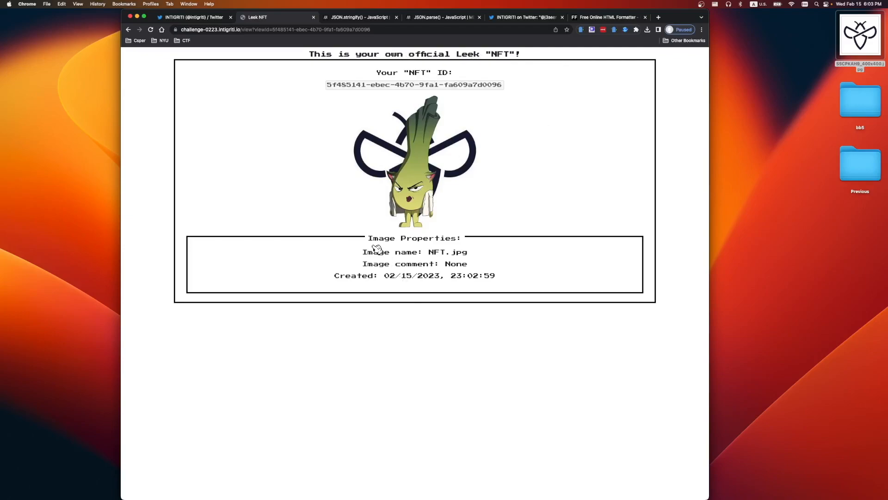
pyautogui.moveTo(424, 267)
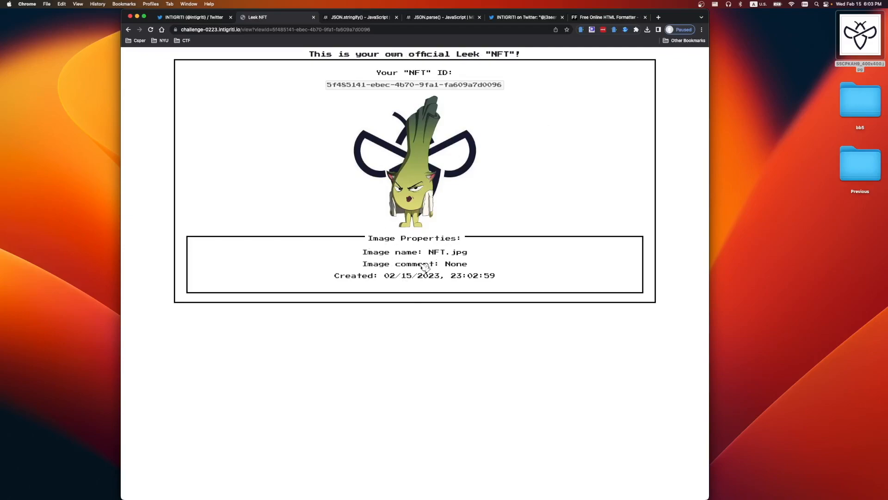
pyautogui.moveTo(334, 275); pyautogui.dragTo(480, 275)
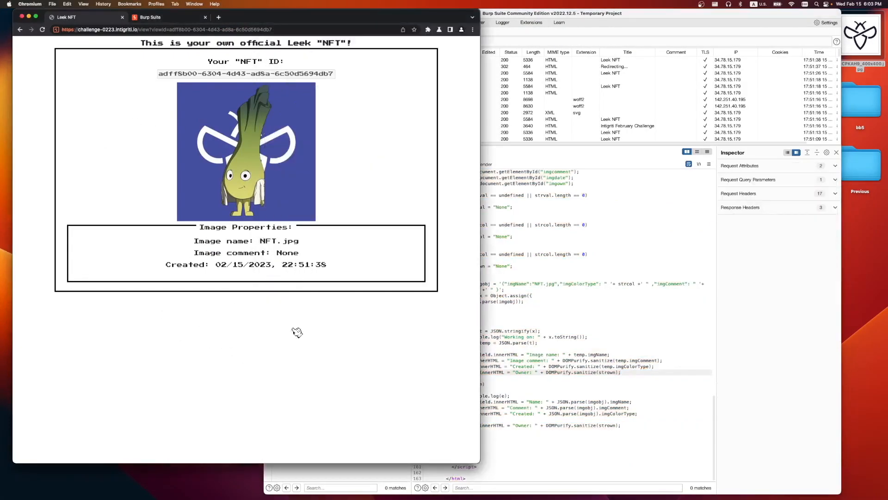
pyautogui.moveTo(204, 229)
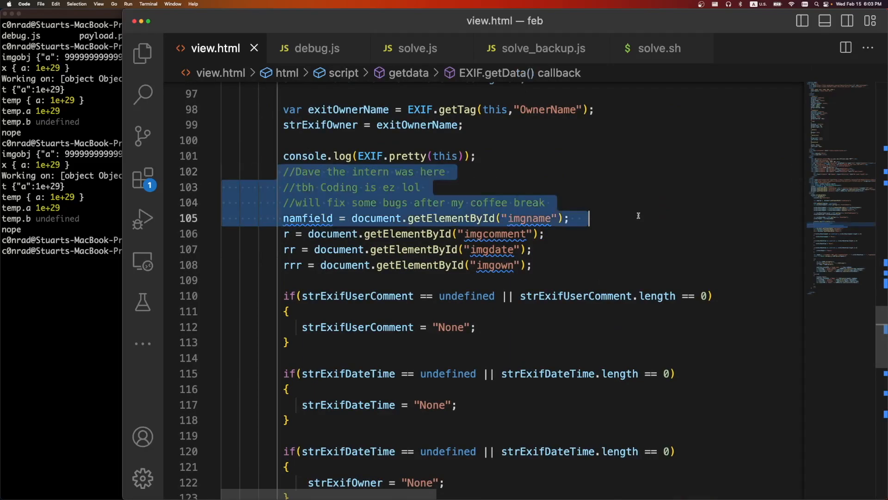
pyautogui.click(547, 203)
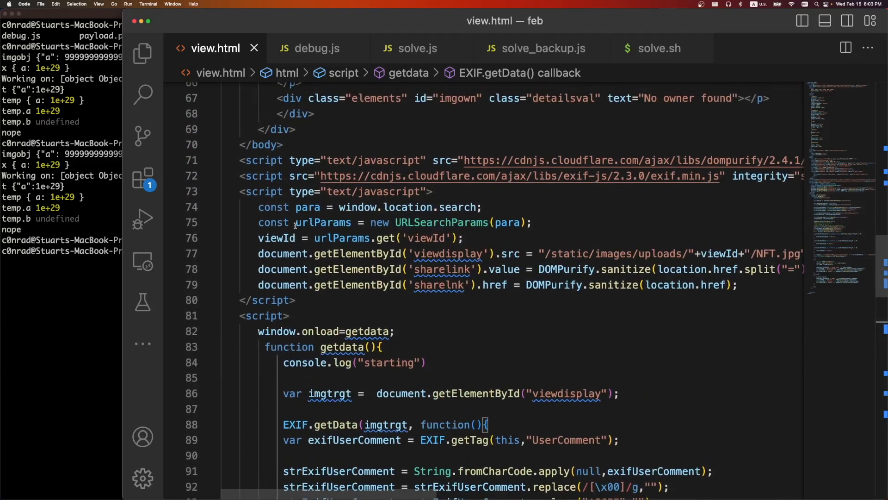
pyautogui.scroll(-3)
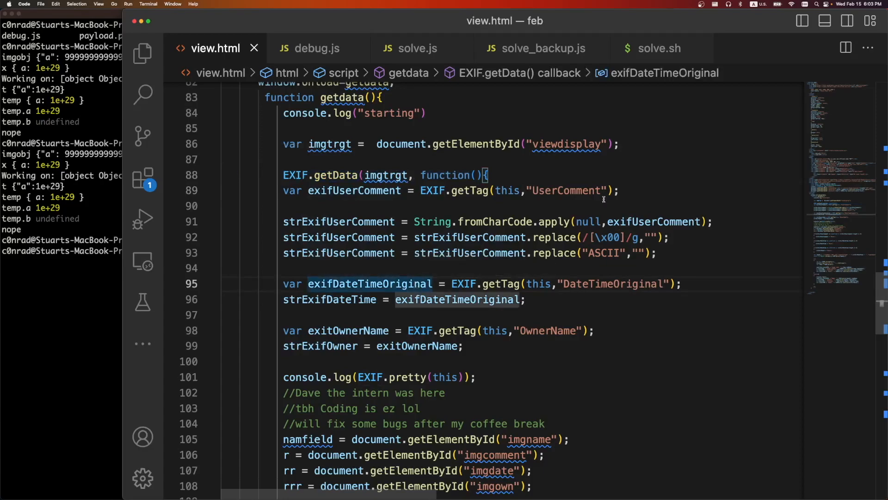
pyautogui.scroll(-3)
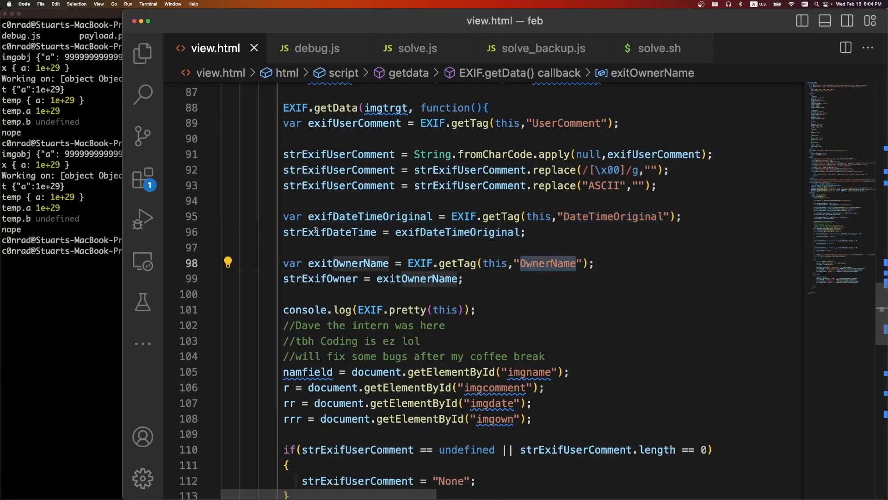
pyautogui.scroll(-3)
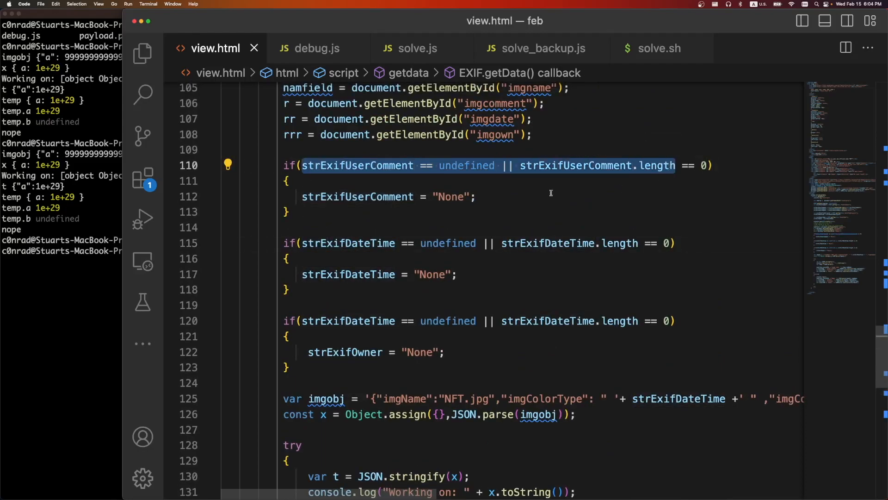
pyautogui.moveTo(230, 387)
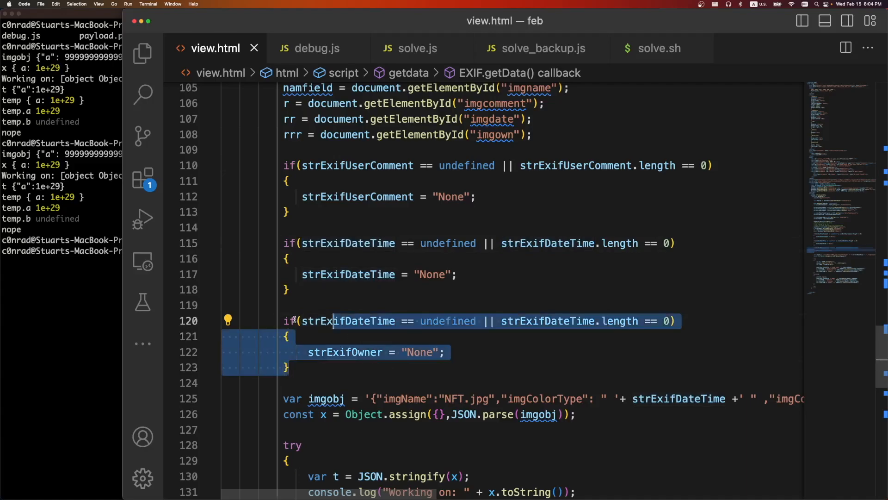
pyautogui.click(331, 352)
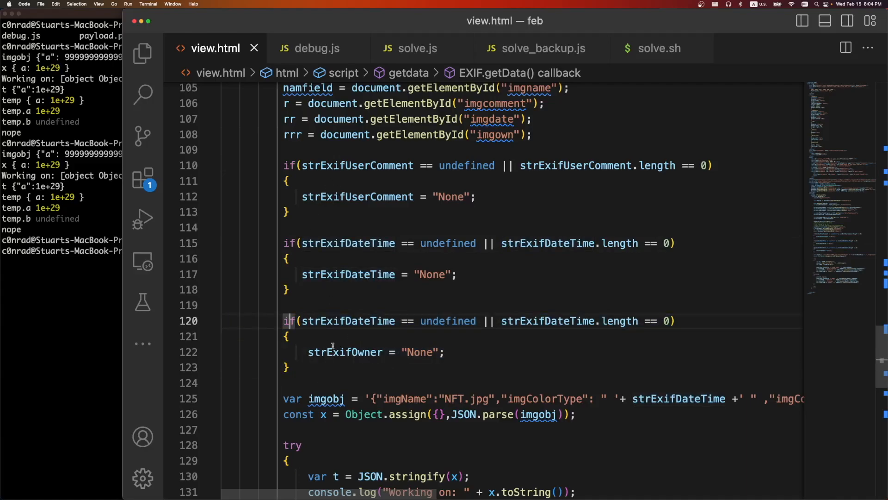
pyautogui.doubleClick(347, 321)
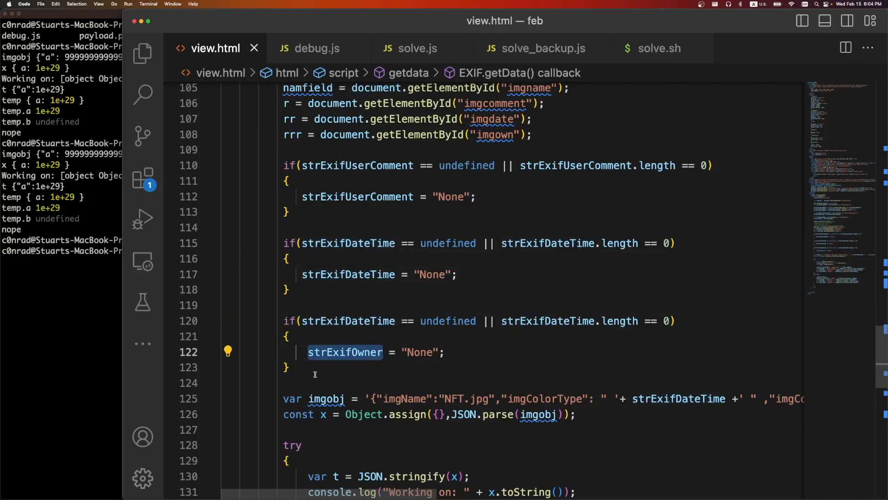
pyautogui.scroll(-3)
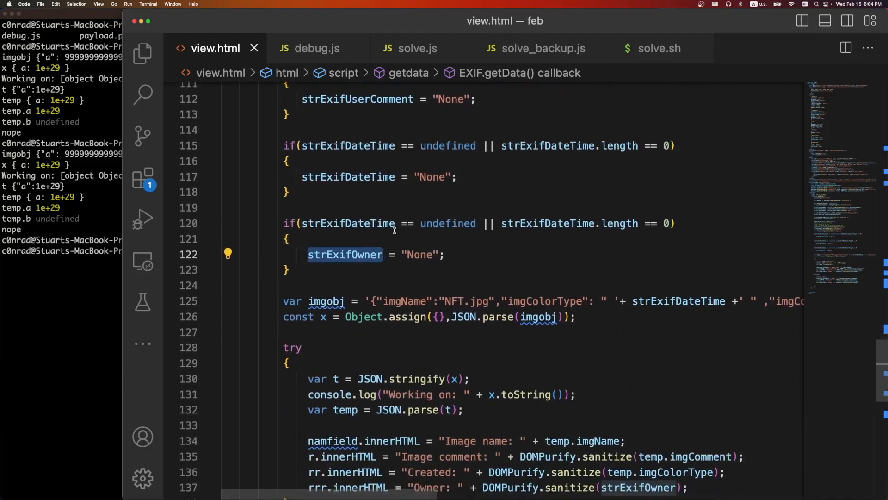
pyautogui.scroll(-3)
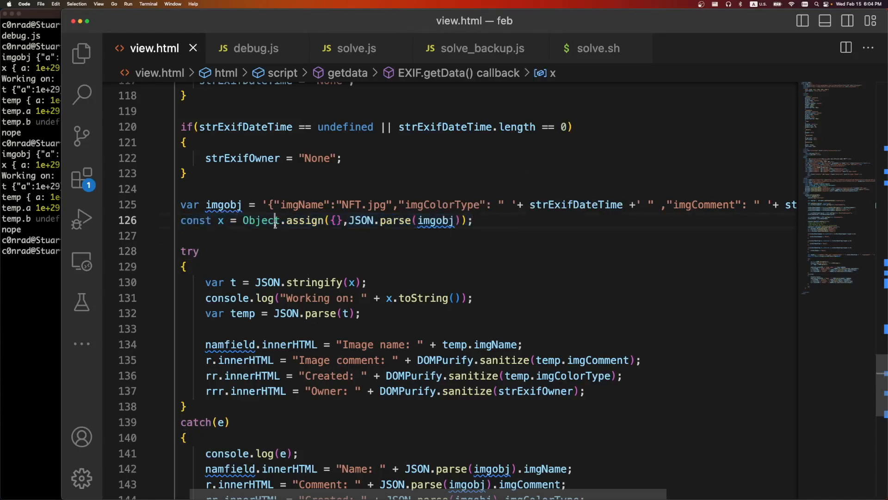
pyautogui.doubleClick(281, 220)
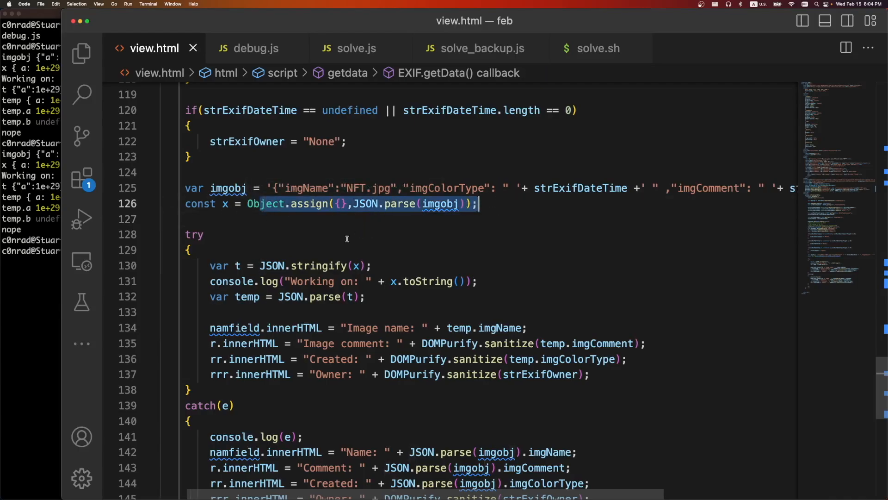
pyautogui.scroll(-3)
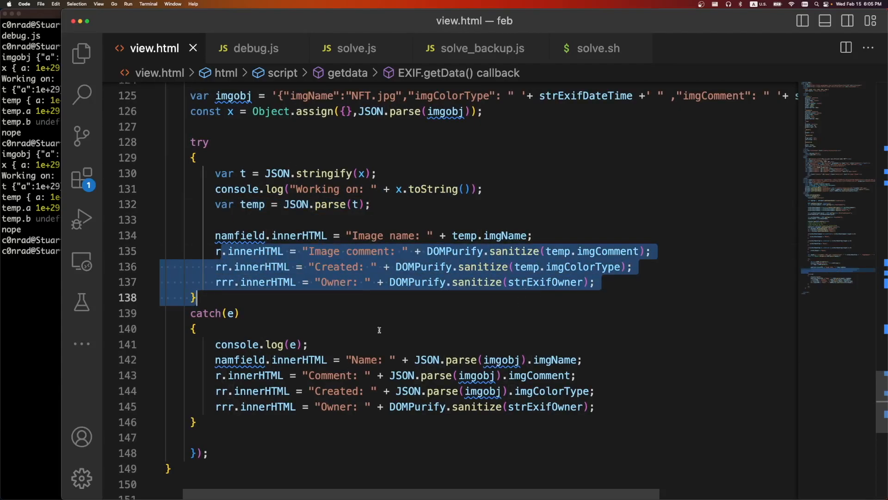
pyautogui.click(454, 251)
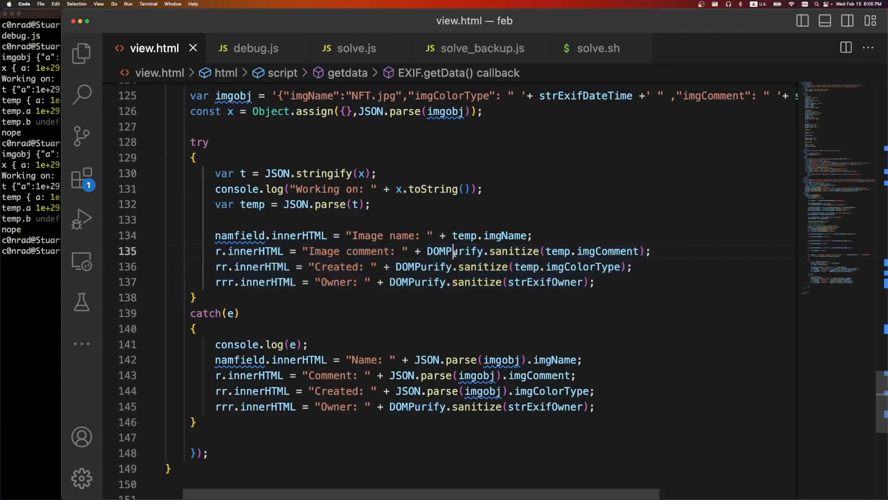
pyautogui.doubleClick(457, 251)
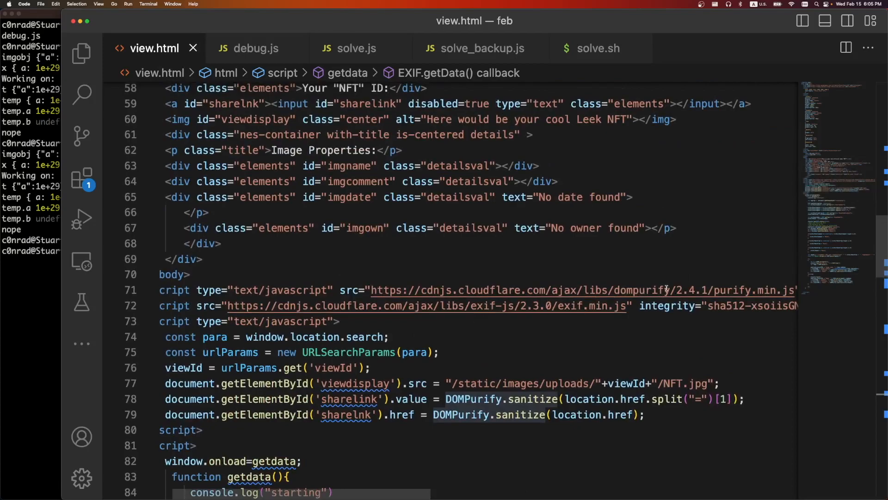
pyautogui.scroll(-3)
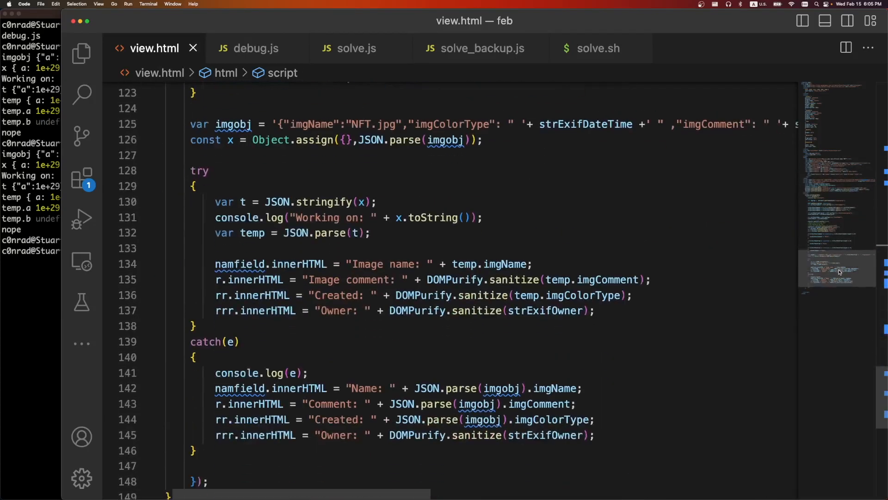
pyautogui.scroll(-3)
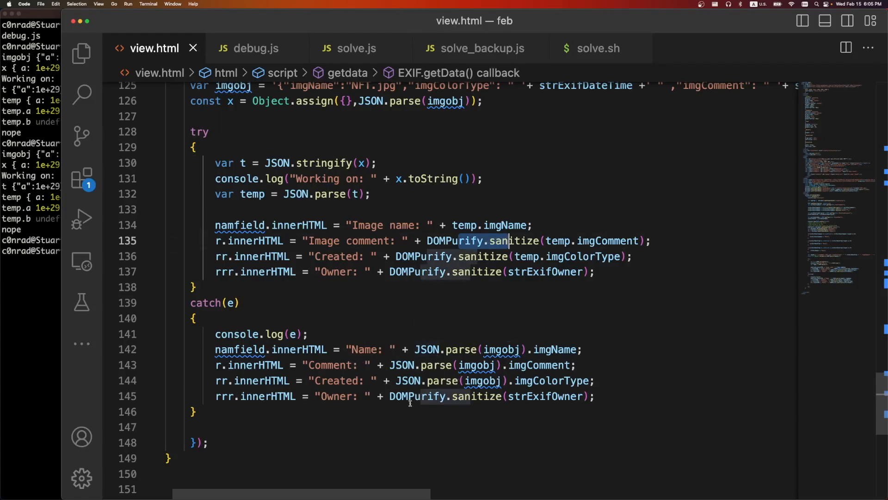
pyautogui.scroll(-3)
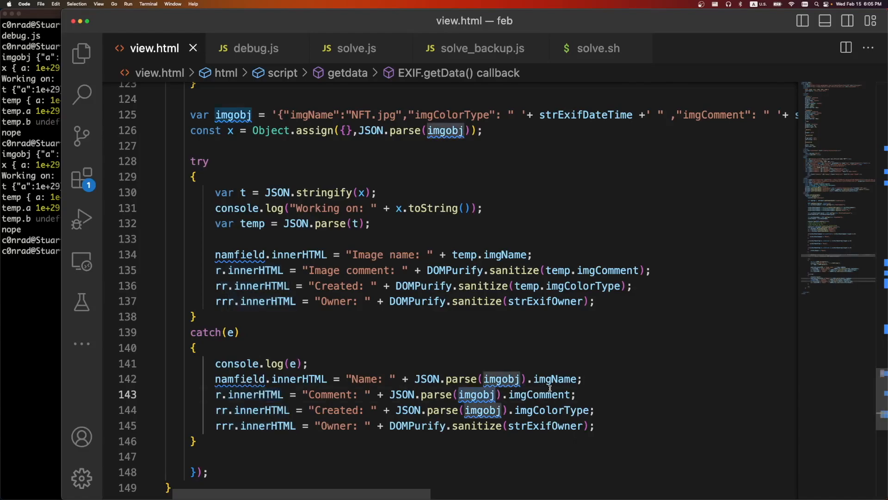
pyautogui.moveTo(511, 452)
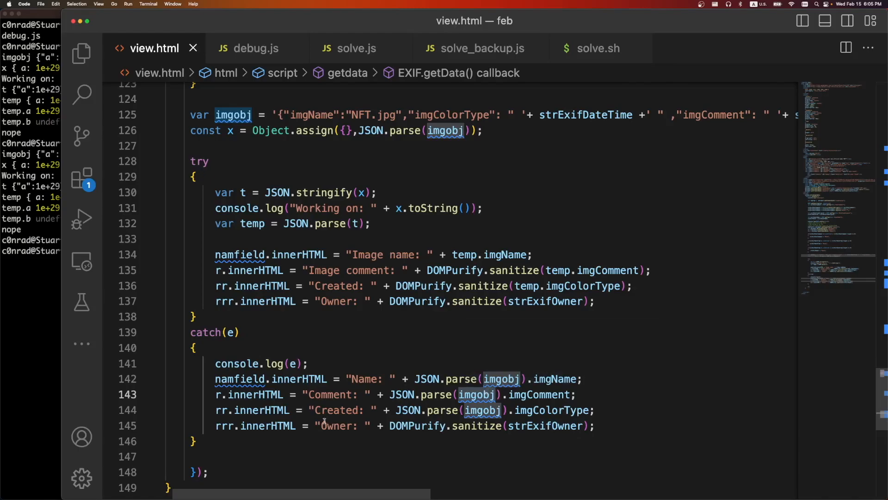
pyautogui.doubleClick(255, 394)
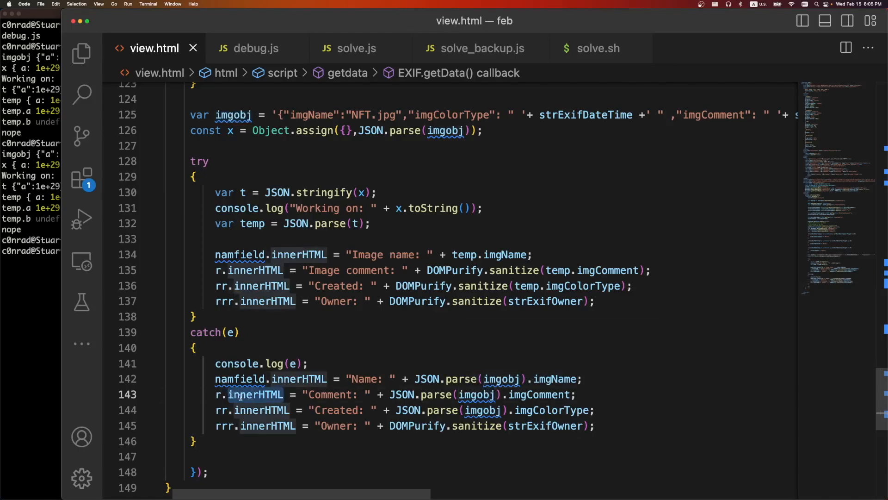
pyautogui.moveTo(545, 365)
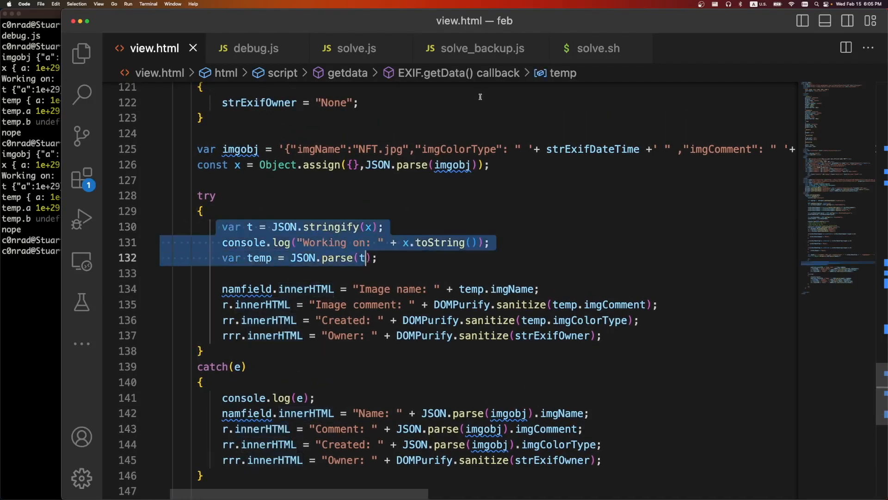
pyautogui.click(356, 48)
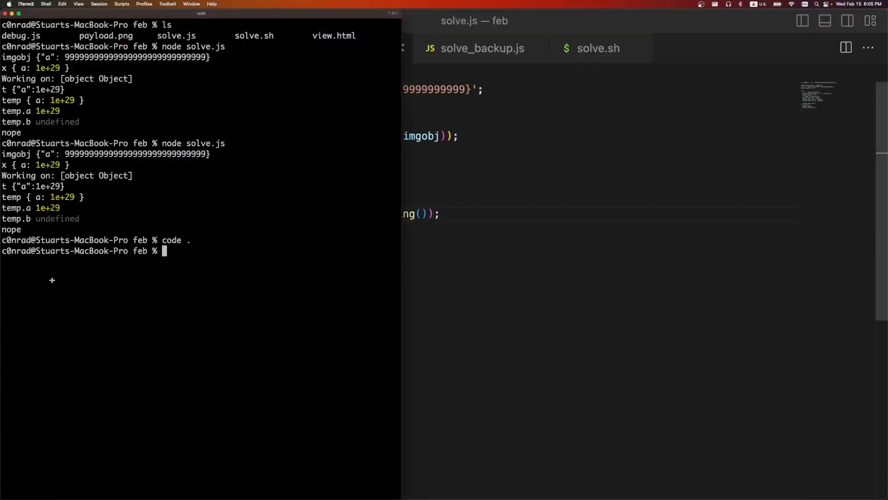
# - Run 'nodemon solve.js' in iTerm2 so the script reruns on every save
pyautogui.write('nodemon')
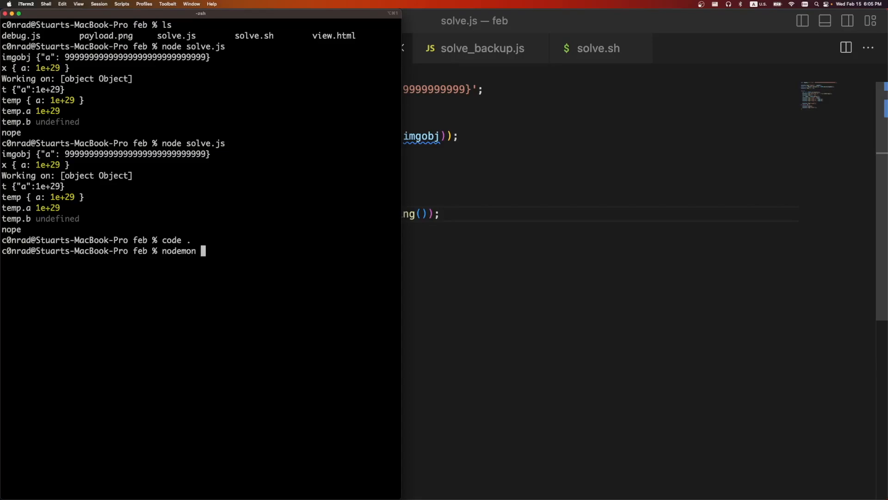
pyautogui.write('solve.js')
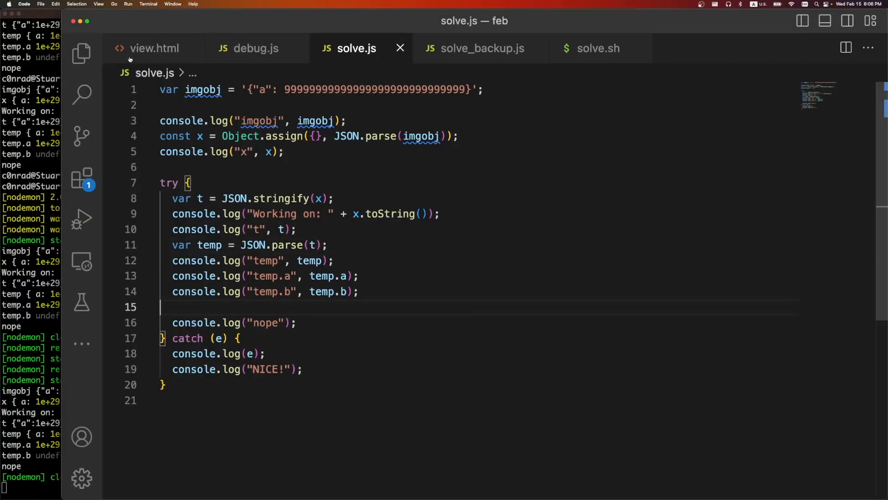
pyautogui.moveTo(140, 190)
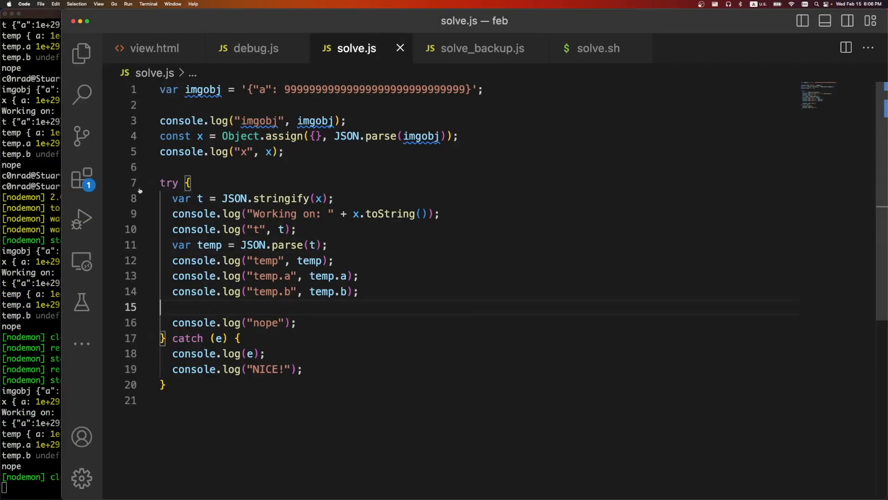
pyautogui.moveTo(309, 205)
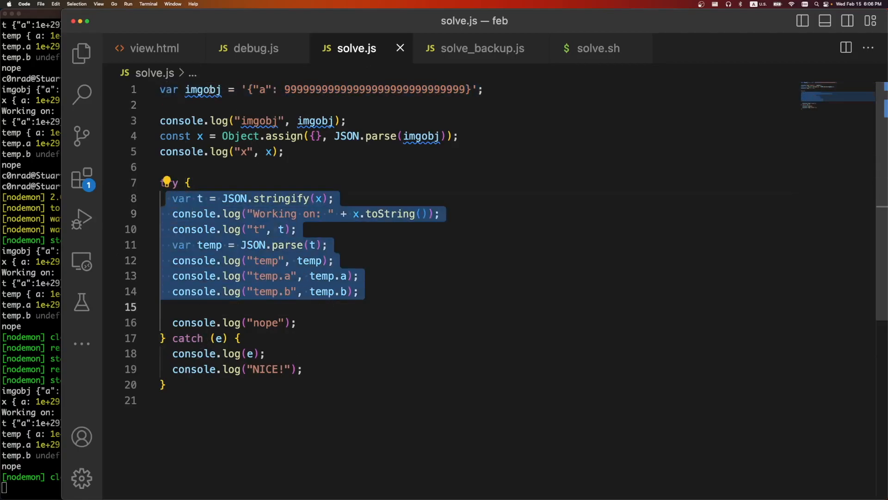
# - Edit the large number in imgobj and pick out the JSON.stringify call to look up
pyautogui.click(376, 89)
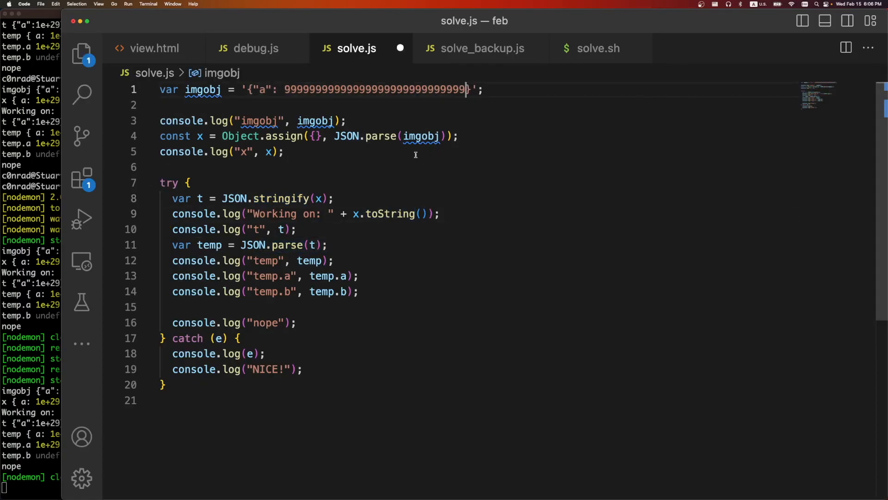
pyautogui.moveTo(227, 187)
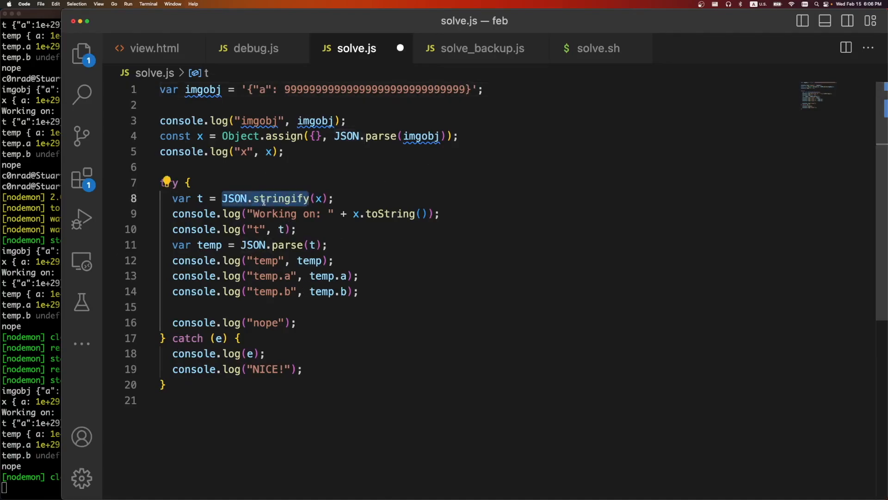
pyautogui.click(359, 17)
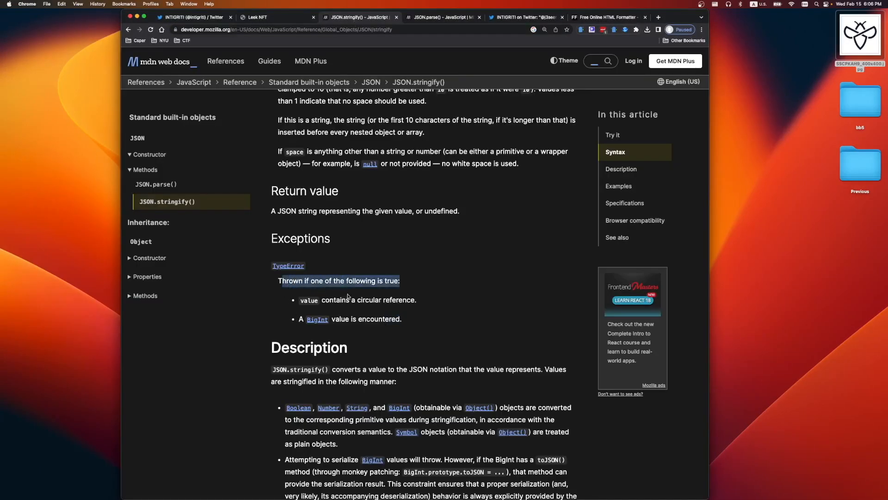
# - Highlight the circular-reference case in MDN's JSON.stringify Exceptions section
pyautogui.click(225, 61)
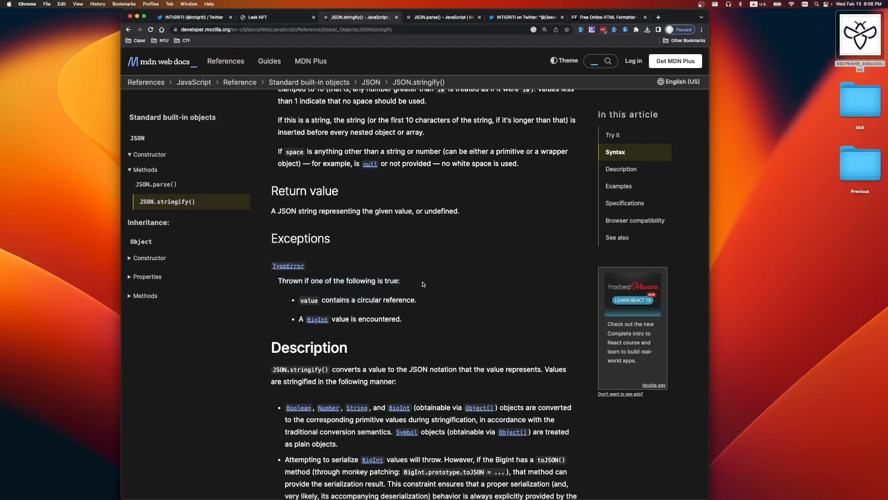
pyautogui.moveTo(300, 300); pyautogui.dragTo(416, 300)
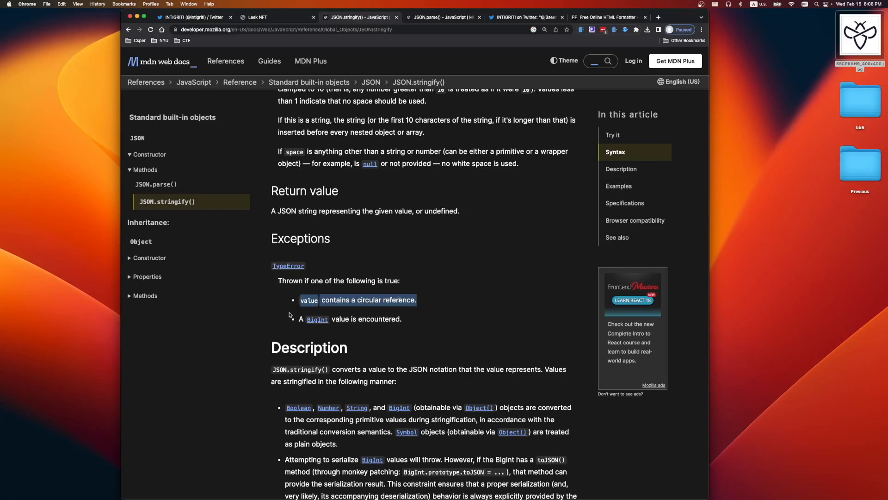
pyautogui.moveTo(362, 326)
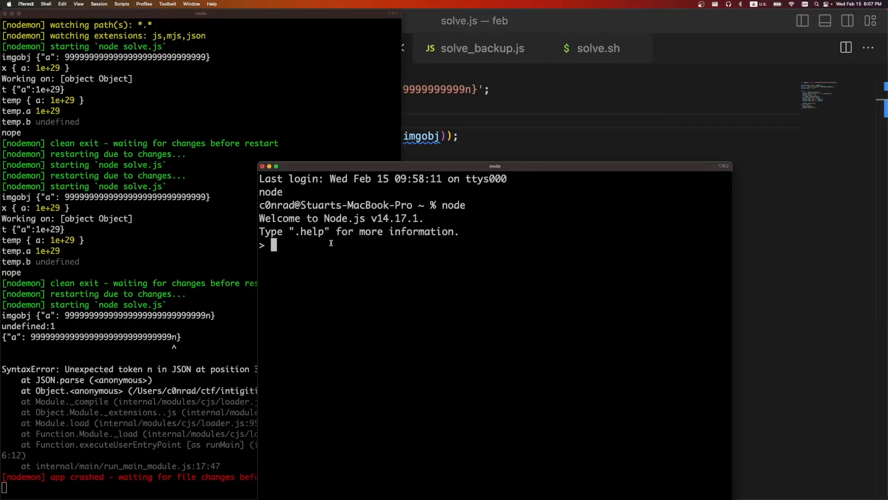
pyautogui.write('a')
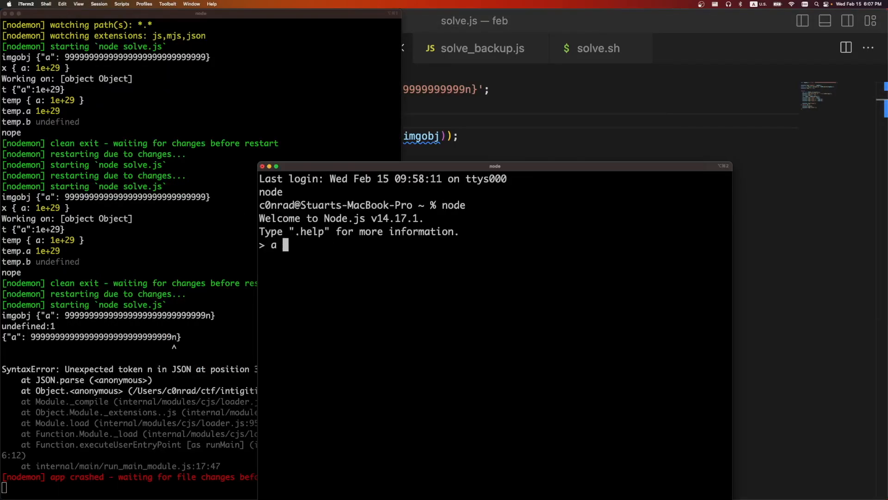
pyautogui.write('= { "')
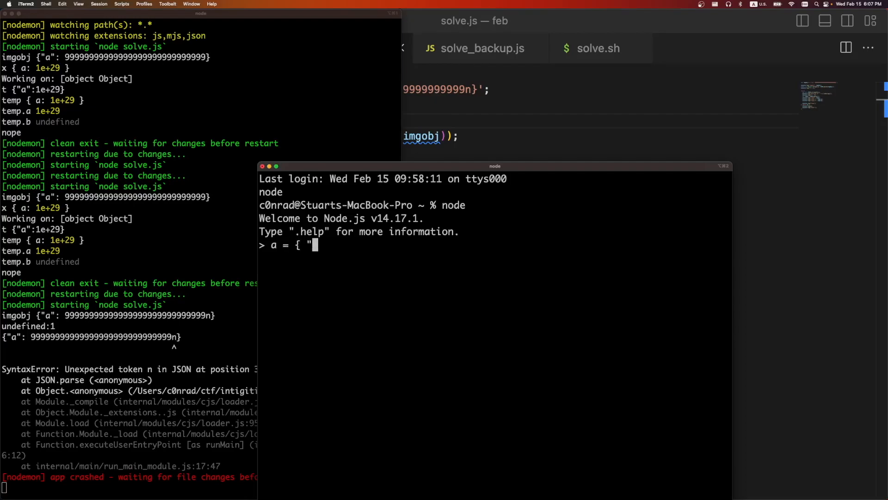
pyautogui.write('a": 1')
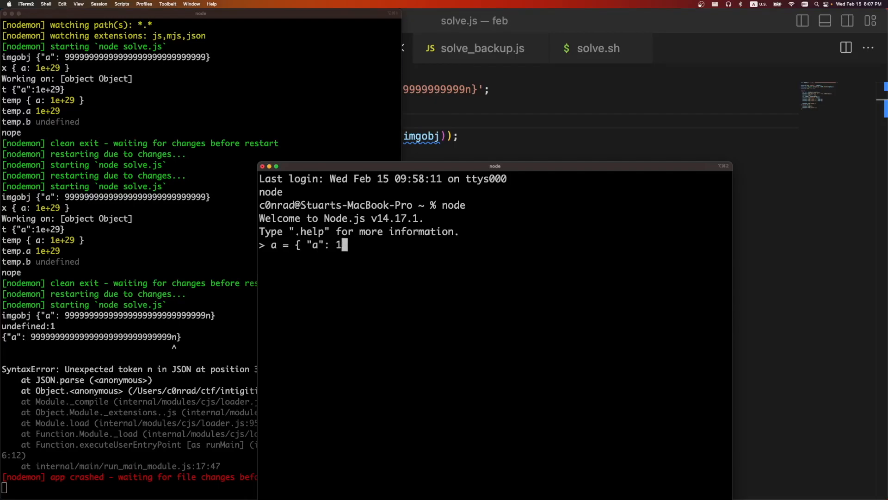
pyautogui.write('0000000000000000n')
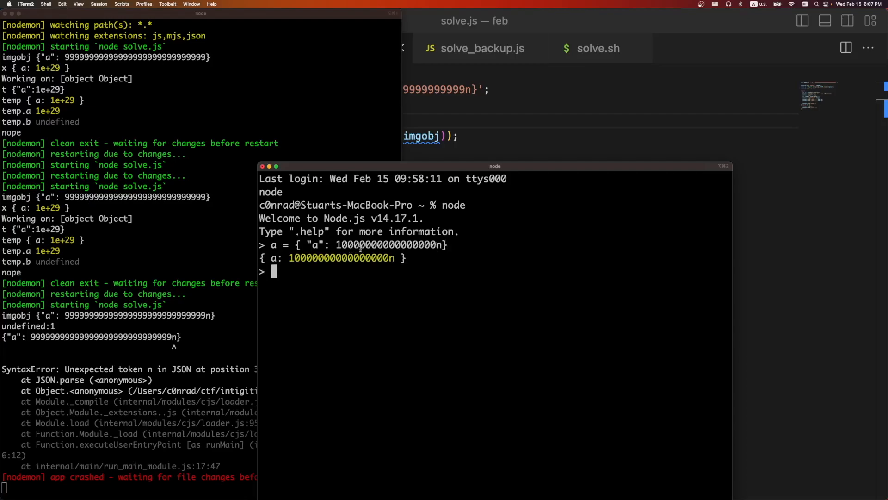
pyautogui.write('JSON.stringify(a')
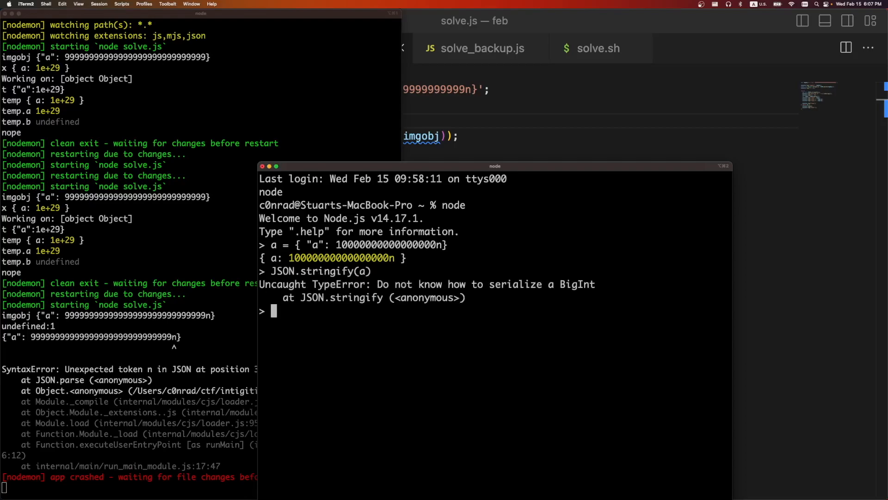
pyautogui.moveTo(377, 284); pyautogui.dragTo(567, 284)
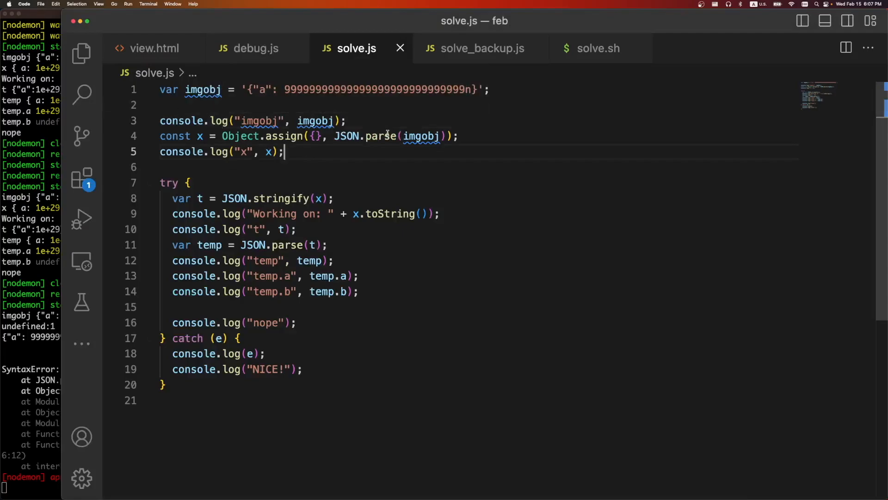
# - Highlight lines 3–5, then delete the quote and trailing n from the imgobj number
pyautogui.moveTo(160, 120); pyautogui.dragTo(284, 151)
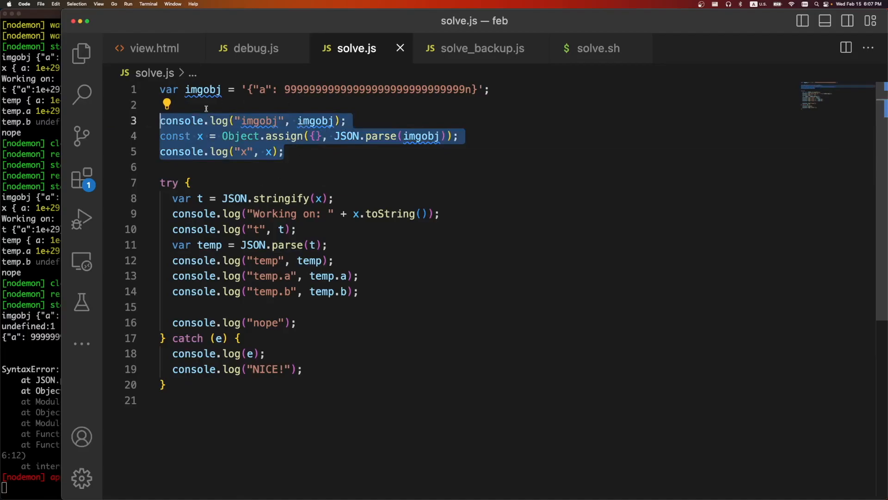
pyautogui.moveTo(241, 225)
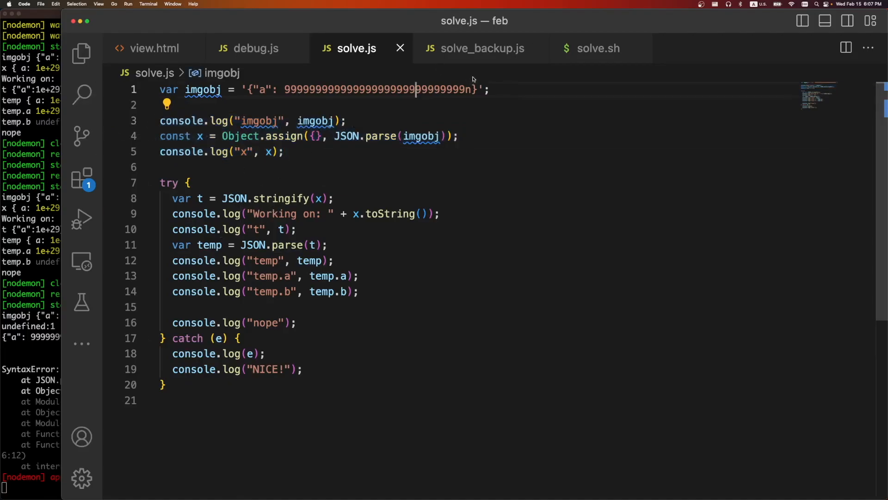
pyautogui.press('Backspace')
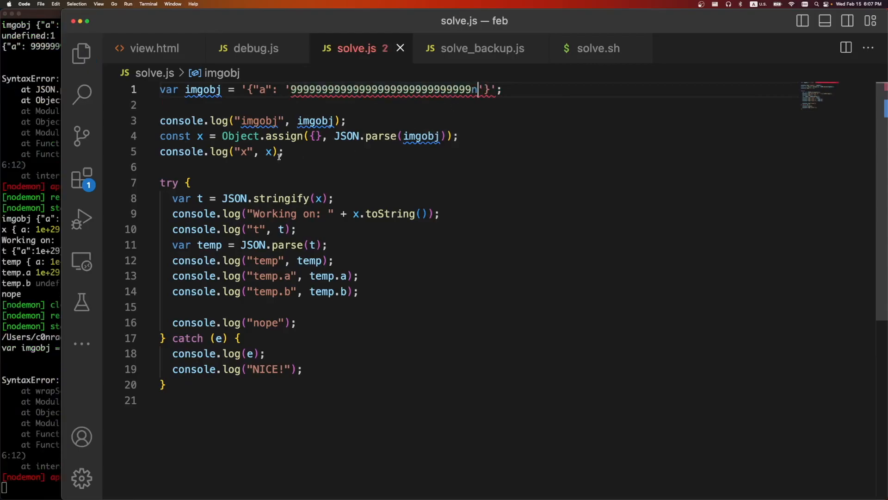
pyautogui.press('Backspace')
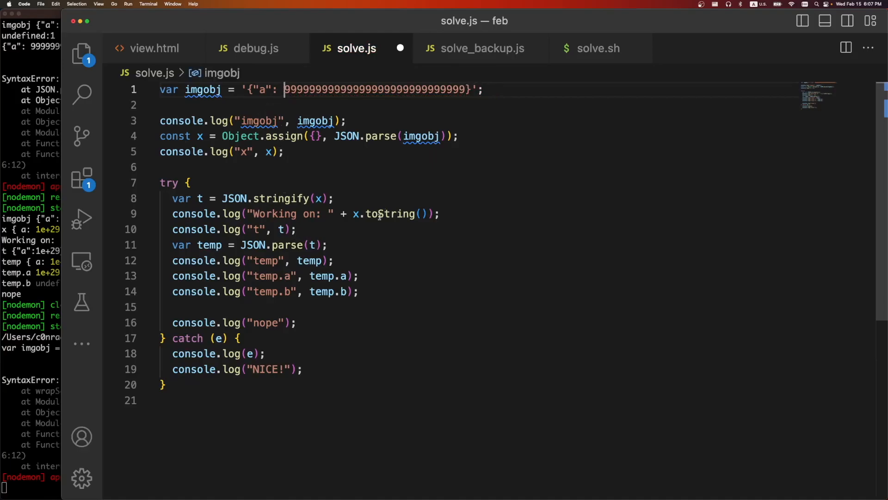
pyautogui.doubleClick(272, 245)
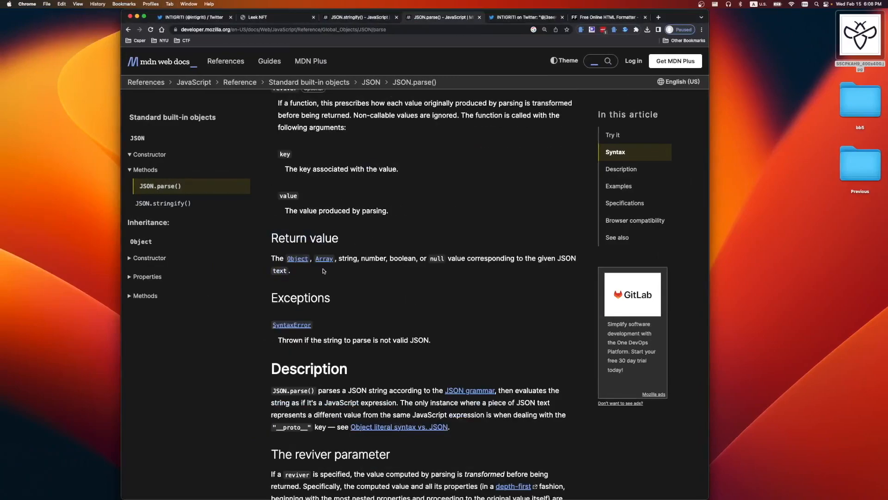
pyautogui.moveTo(261, 284)
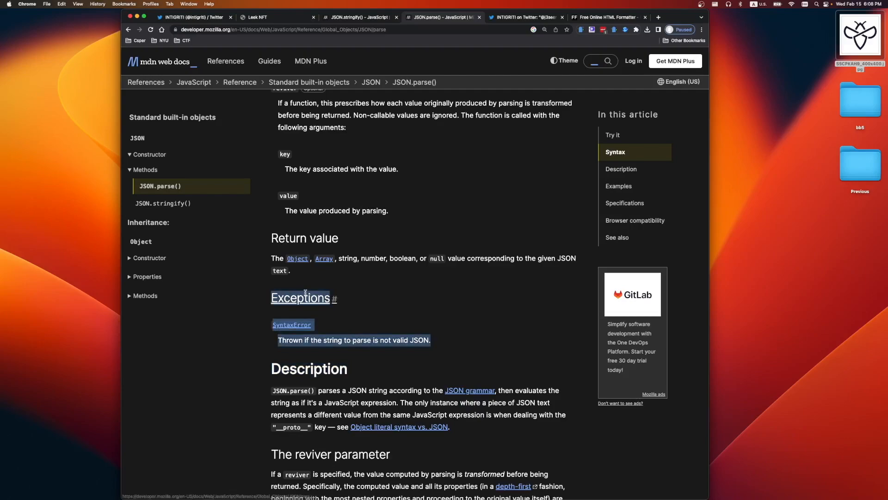
# - Highlight the SyntaxError exception on the MDN JSON.parse page
pyautogui.click(331, 340)
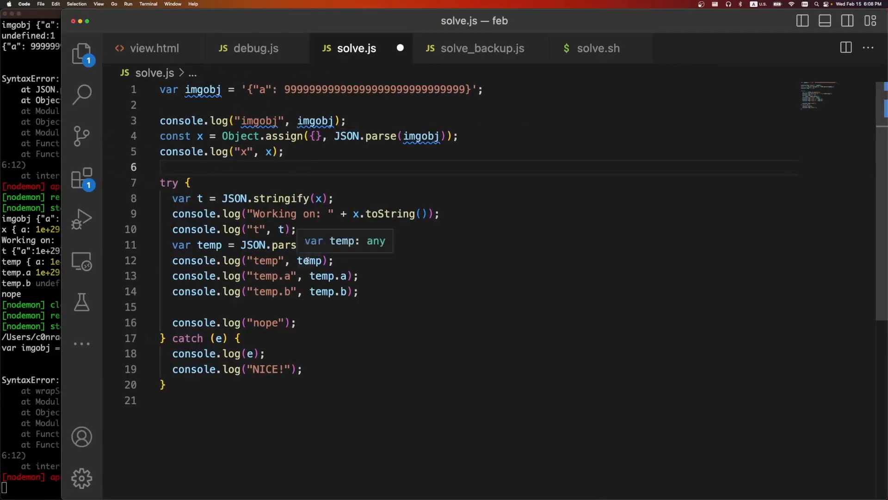
pyautogui.click(195, 198)
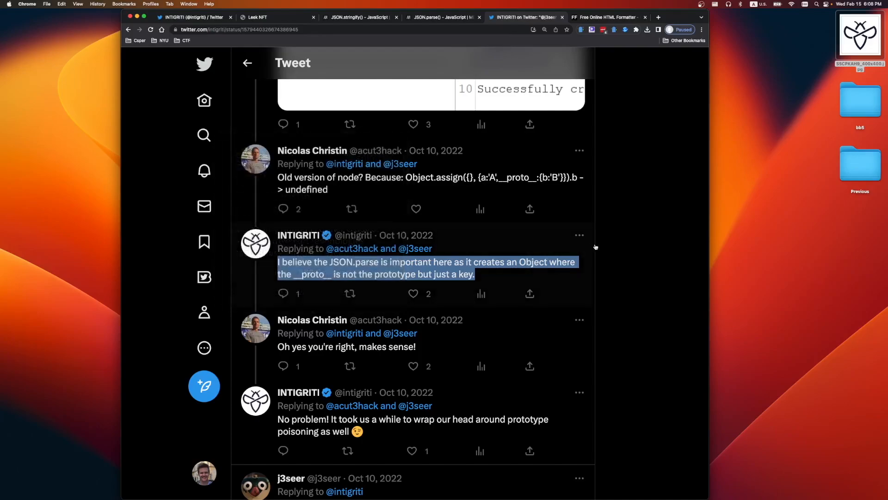
pyautogui.moveTo(298, 235)
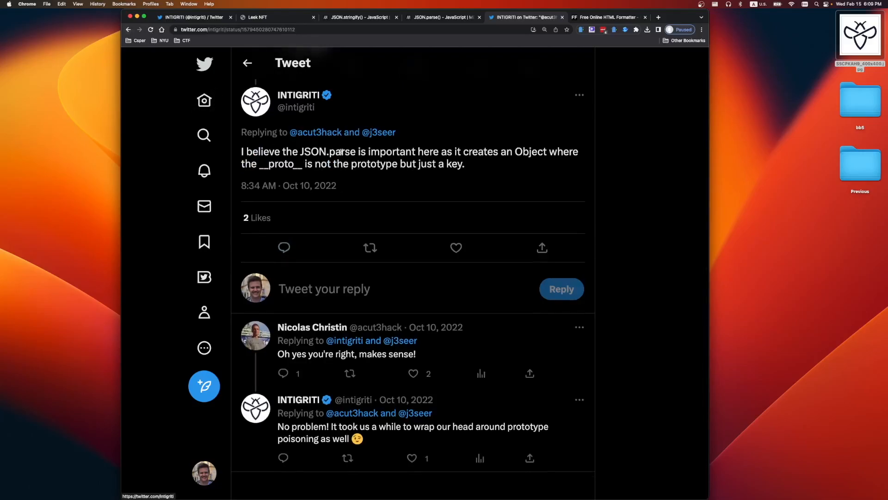
# - Highlight the Intigriti tweet text explaining JSON.parse turns __proto__ into a plain key
pyautogui.scroll(3)
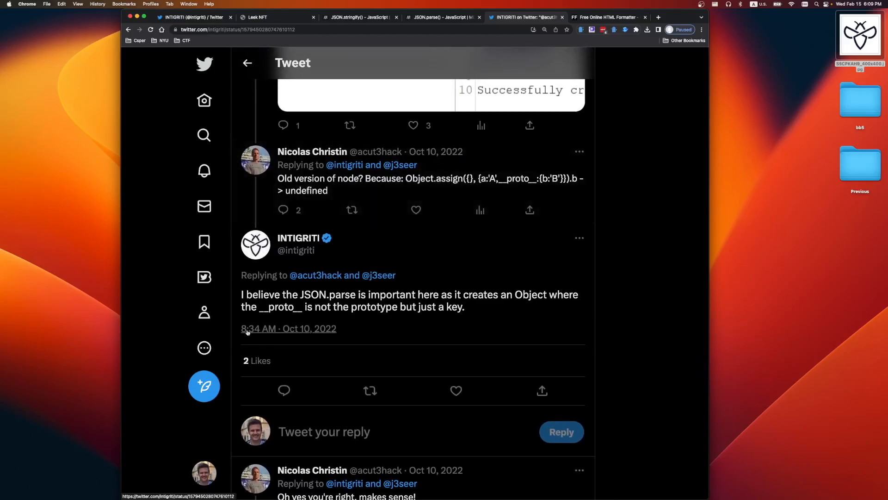
pyautogui.moveTo(241, 295); pyautogui.dragTo(464, 307)
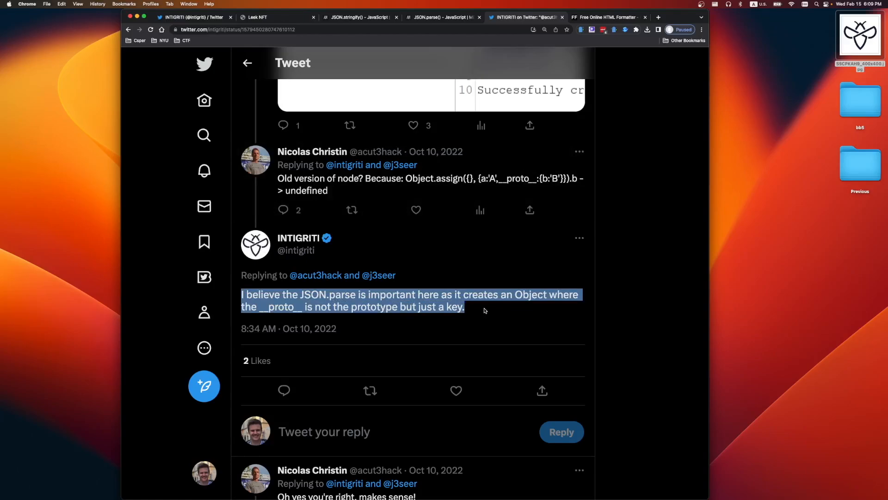
pyautogui.moveTo(342, 260)
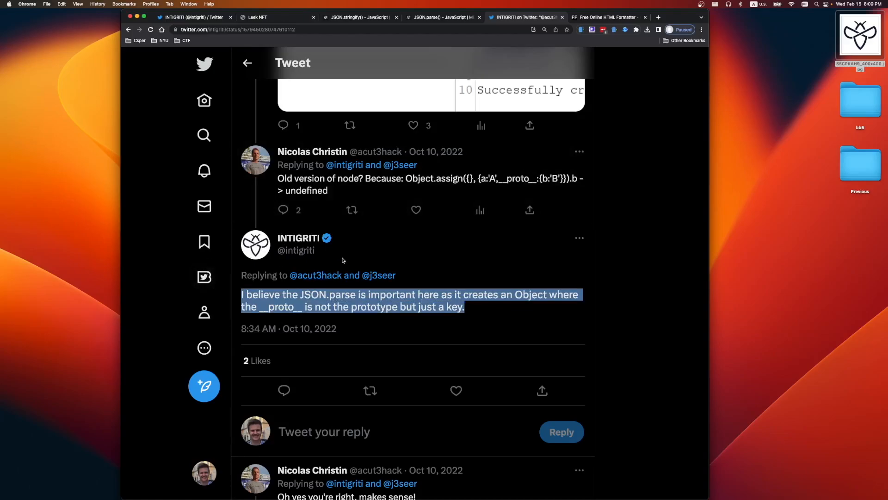
pyautogui.scroll(-3)
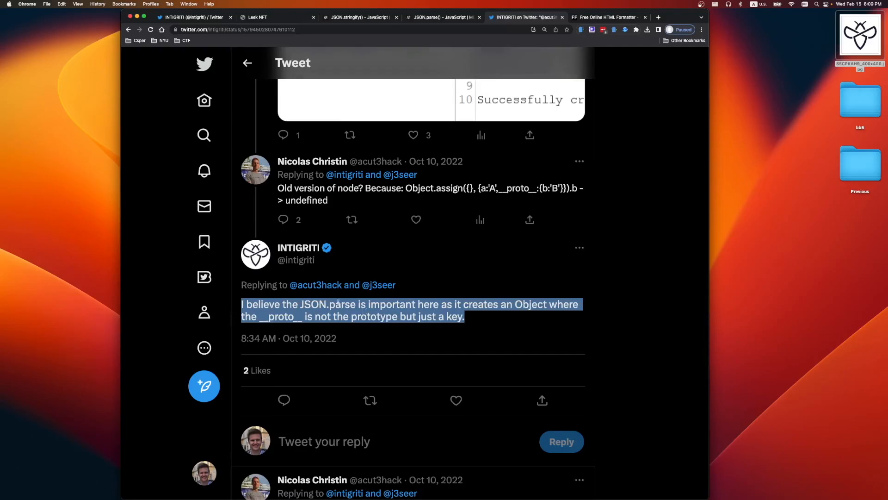
pyautogui.scroll(-3)
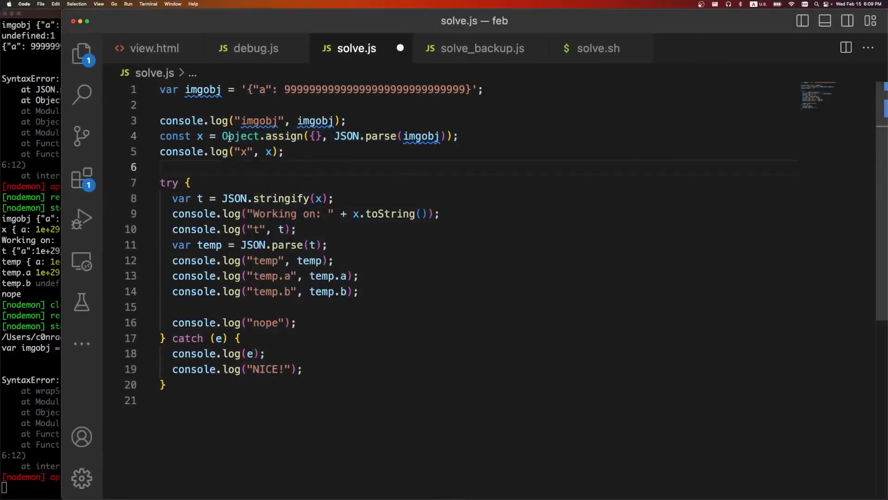
# - Highlight the Object.assign expression, save solve.js, and select toString on line 9
pyautogui.moveTo(222, 136); pyautogui.dragTo(458, 136)
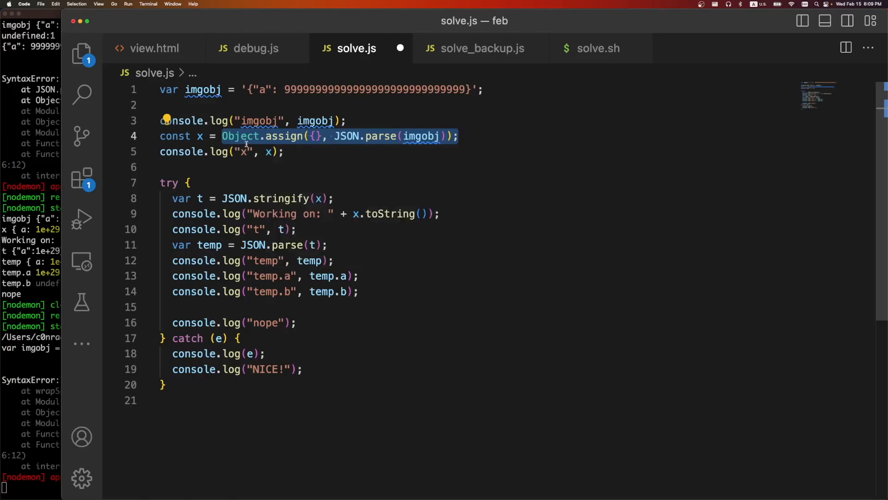
pyautogui.write('/')
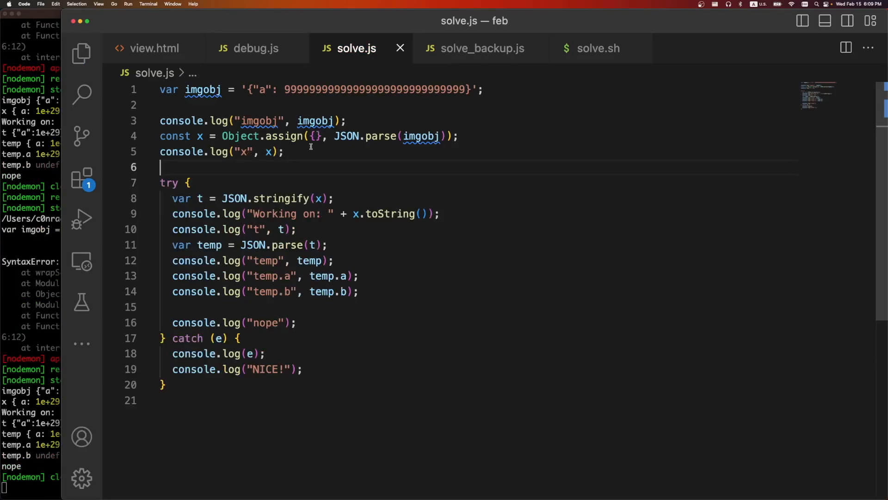
pyautogui.doubleClick(390, 214)
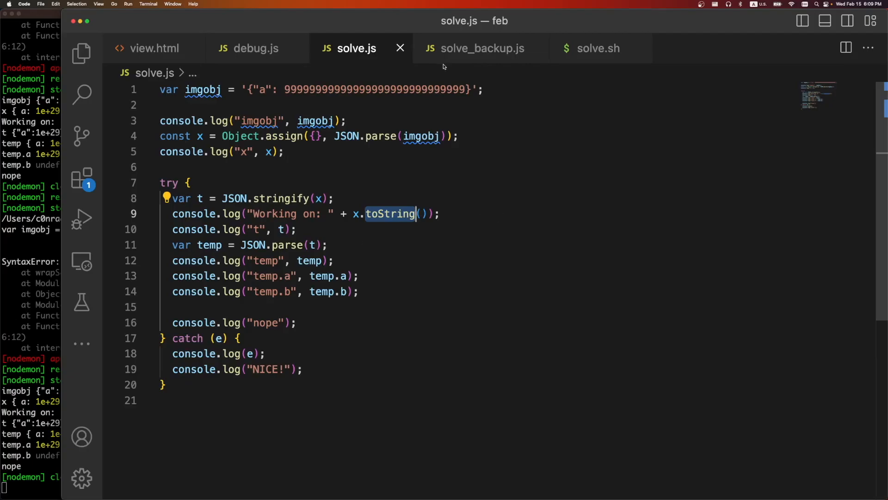
# - Add a __proto__ key with toString: 1 to imgobj, save to rerun, and highlight x
pyautogui.write(',')
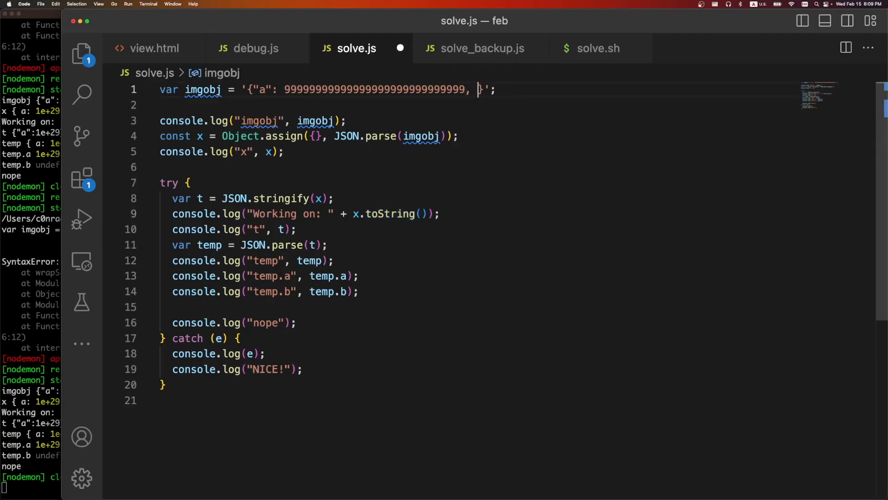
pyautogui.write('"__proto__": {"toSt')
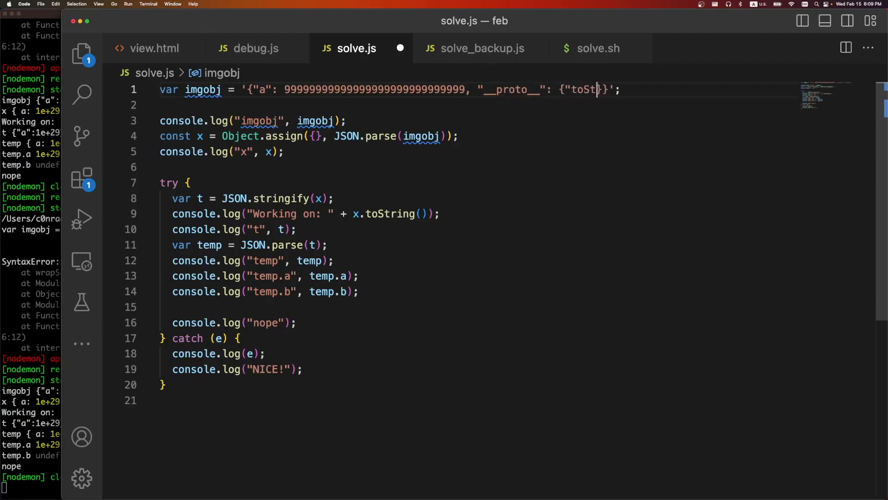
pyautogui.write('ring":')
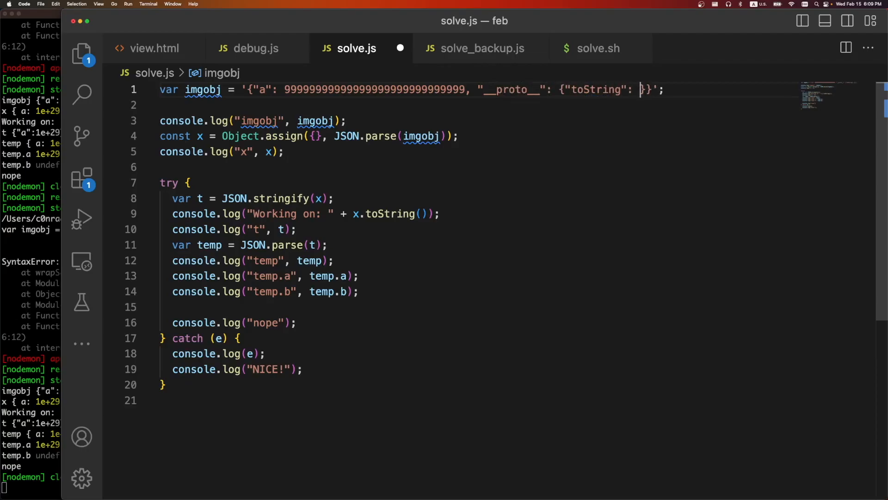
pyautogui.write('1')
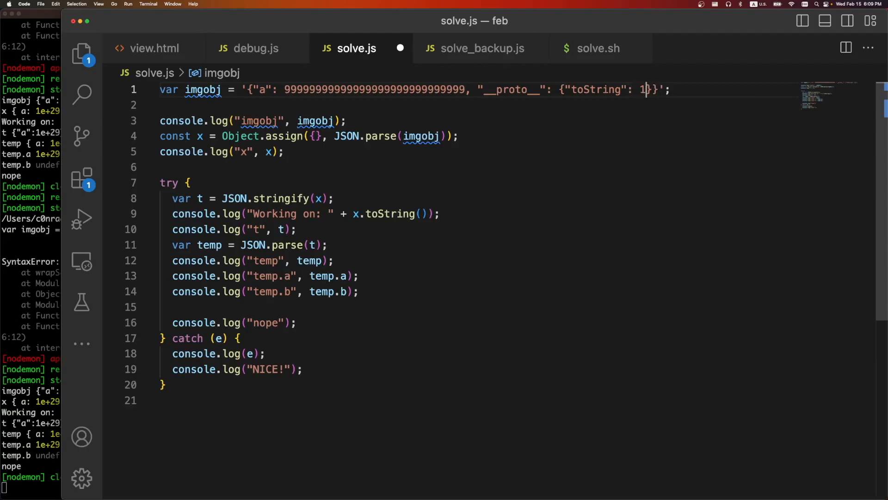
pyautogui.press('cmd+s')
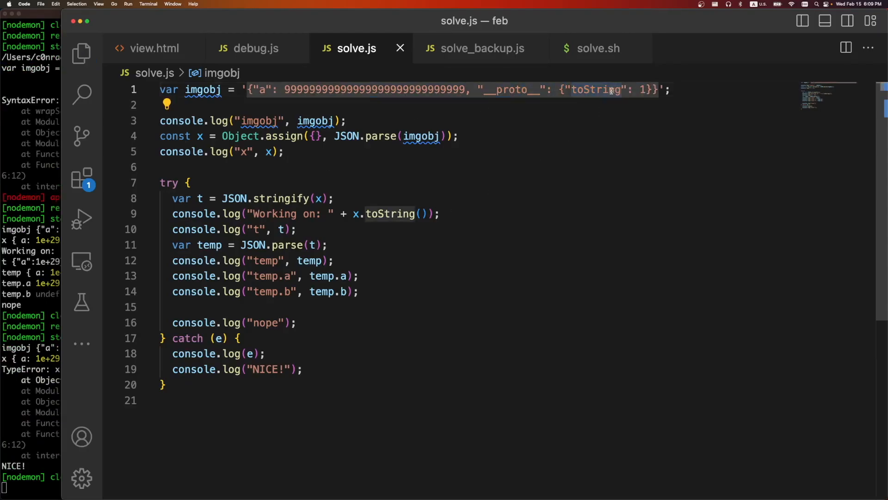
pyautogui.click(199, 136)
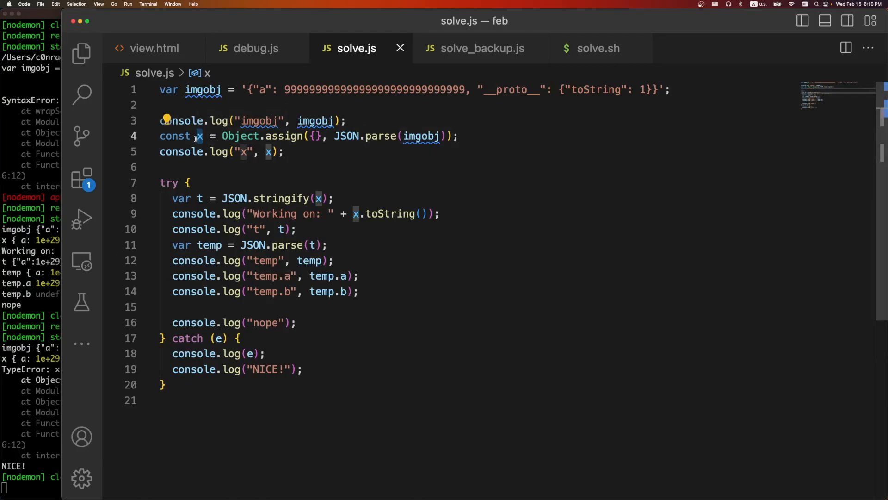
pyautogui.moveTo(361, 198)
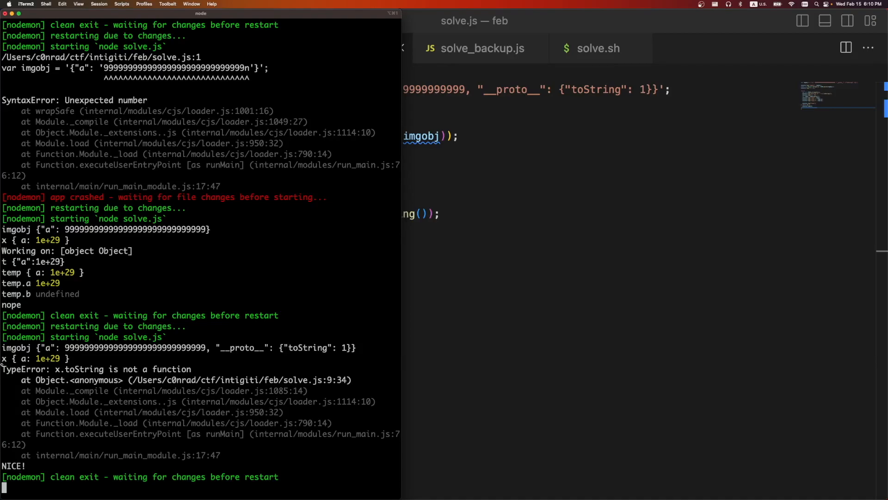
pyautogui.moveTo(722, 233)
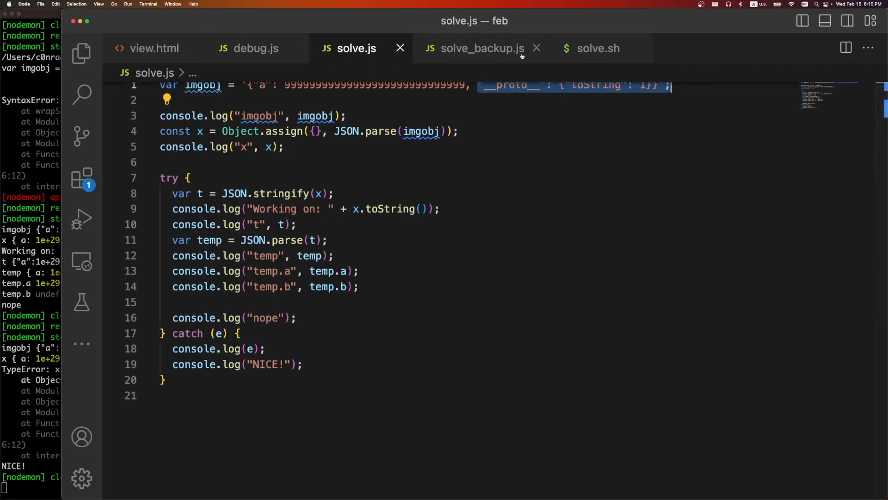
# - Switch to view.html, scroll through getdata, and select the strExifDateTime value
pyautogui.click(153, 48)
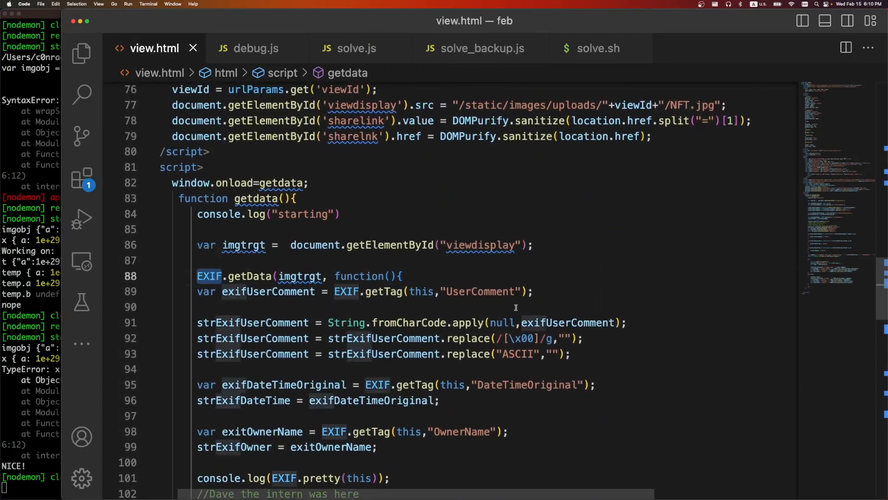
pyautogui.scroll(-3)
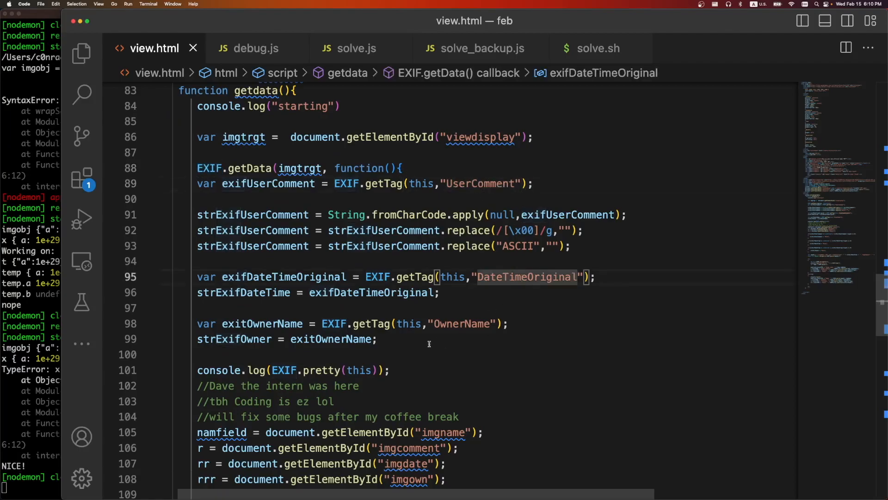
pyautogui.scroll(-3)
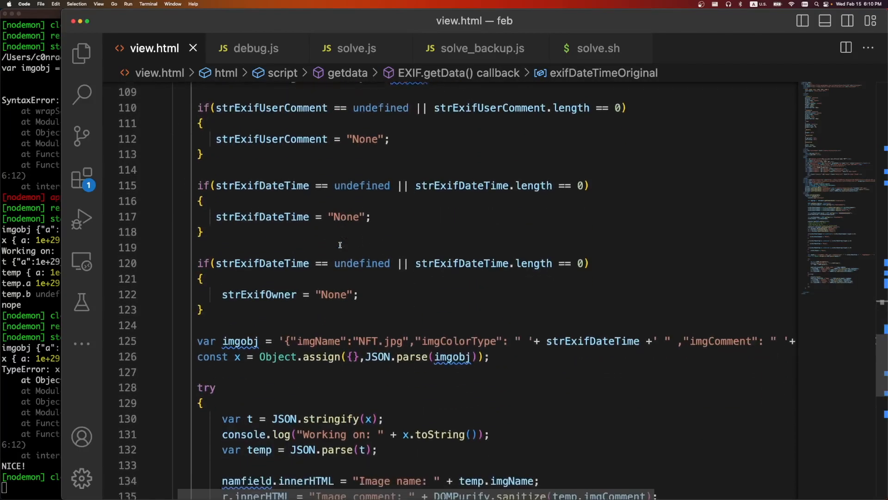
pyautogui.scroll(-3)
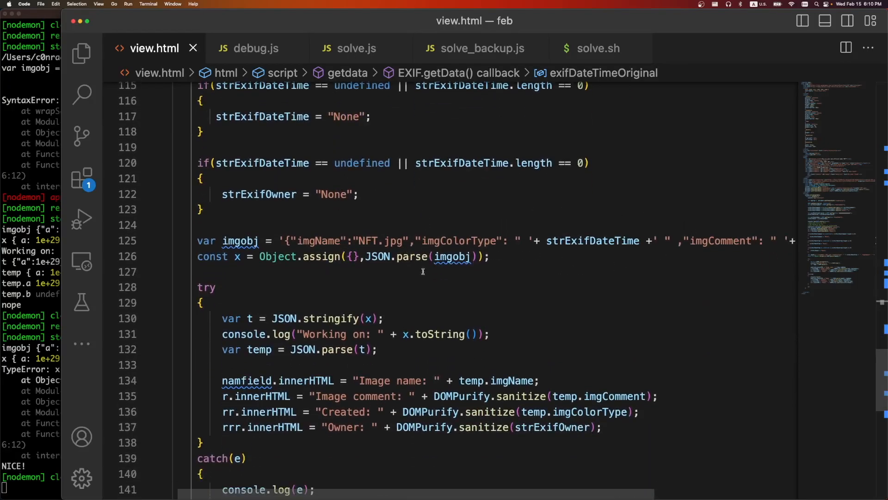
pyautogui.moveTo(276, 240); pyautogui.dragTo(561, 240)
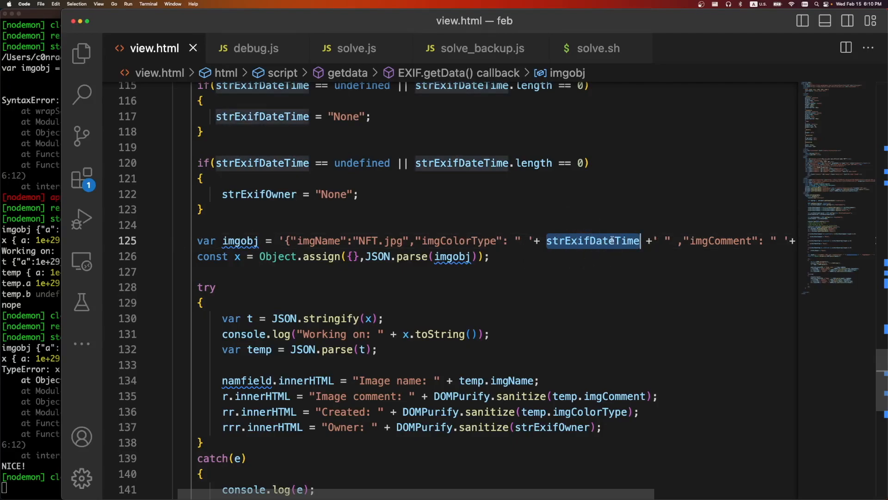
# - Scroll to the catch branch and try typing '<img src=x onerr' into the Comment line
pyautogui.scroll(-3)
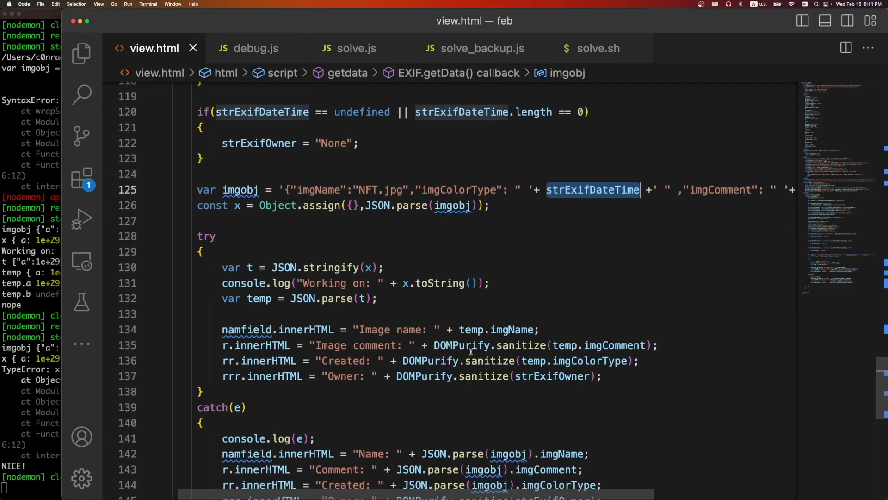
pyautogui.scroll(-3)
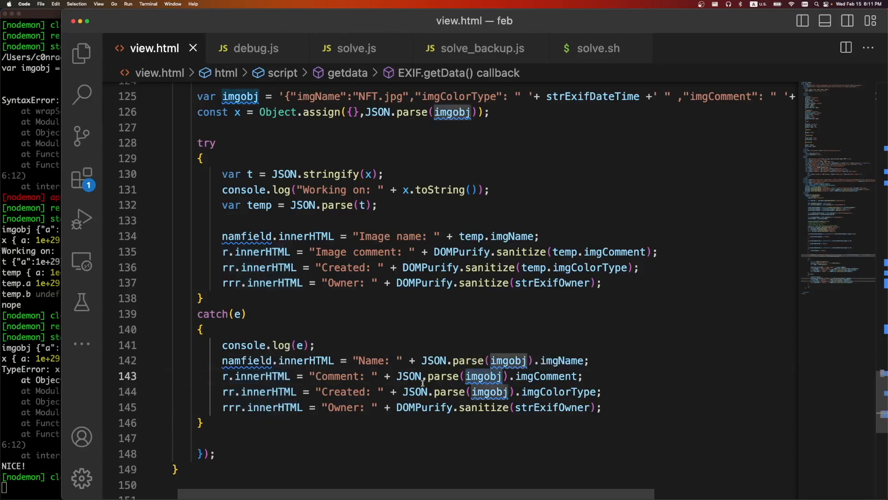
pyautogui.moveTo(420, 399)
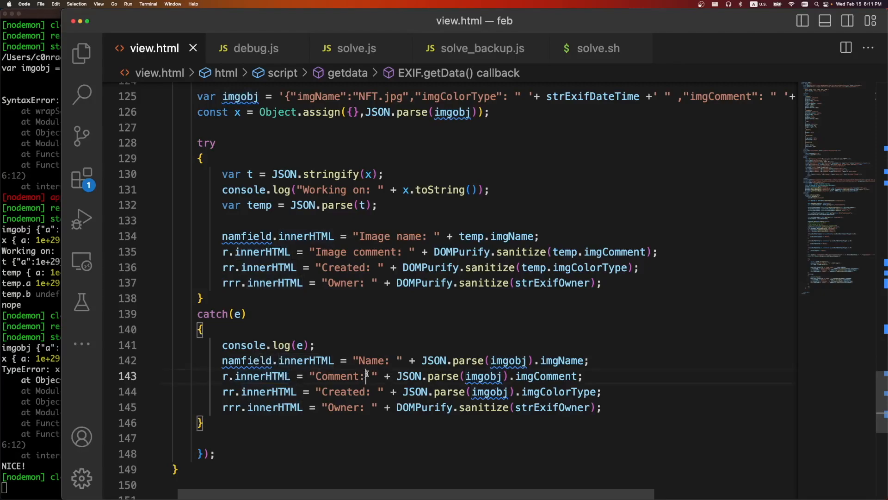
pyautogui.write('<img src=x')
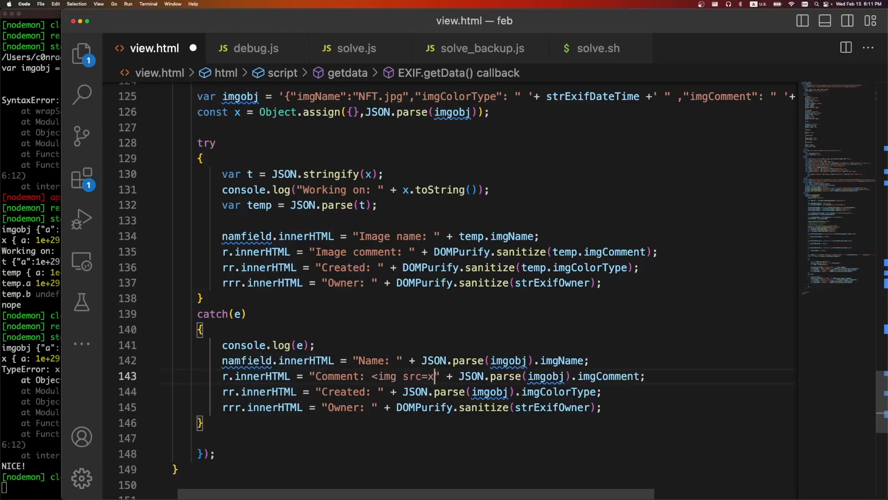
pyautogui.write('onerr')
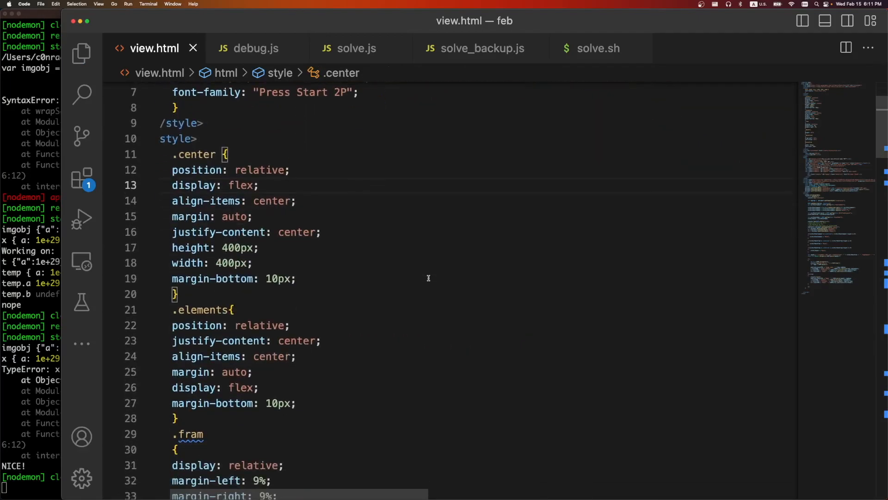
# - Switch to solve.sh and select the exiftool command name
pyautogui.click(598, 48)
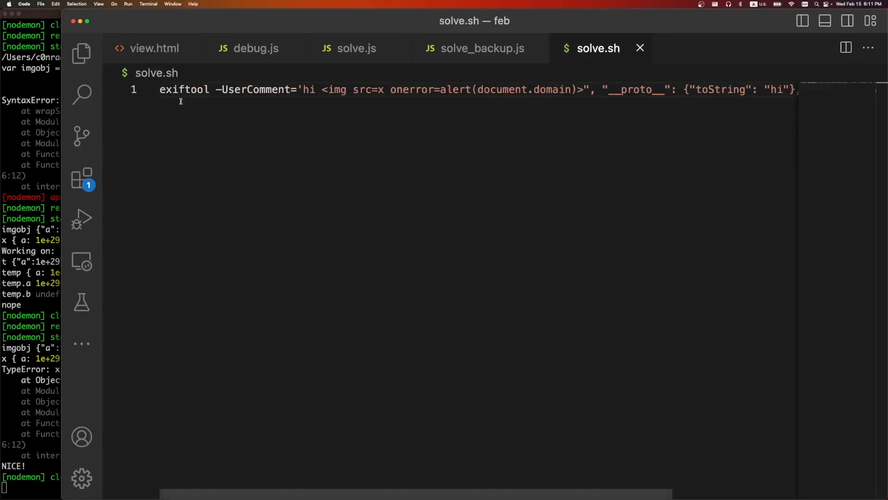
pyautogui.doubleClick(185, 89)
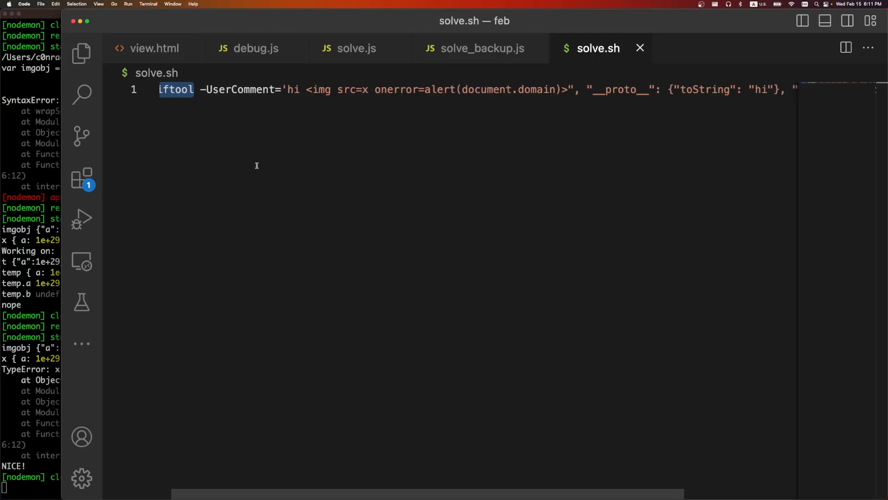
pyautogui.moveTo(314, 106)
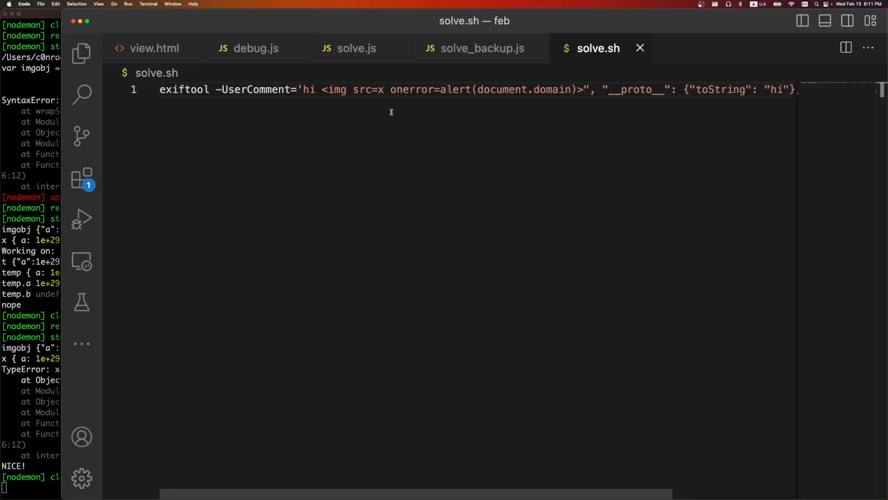
# - Review the whole debug.js EXIF script, then return to solve.js
pyautogui.click(256, 48)
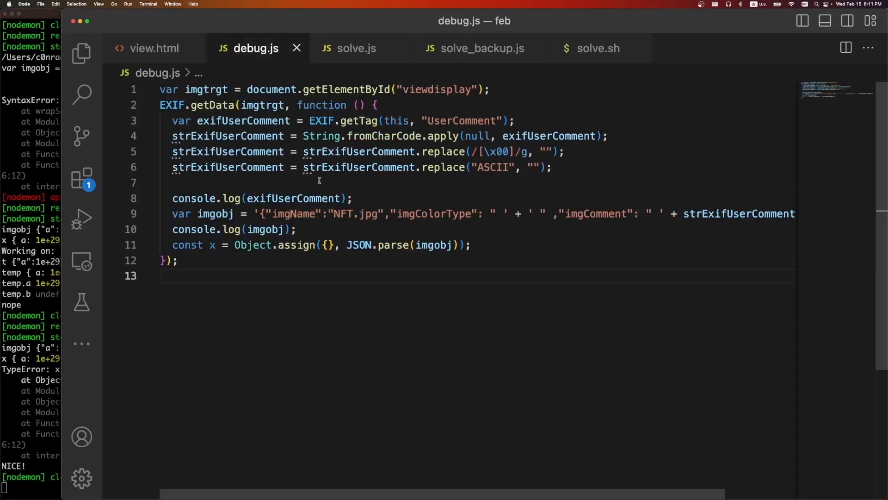
pyautogui.press('cmd+a')
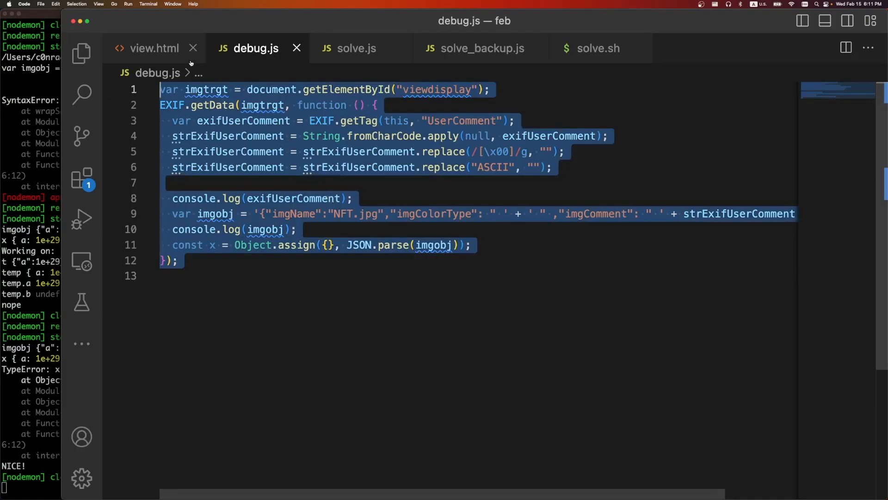
pyautogui.moveTo(225, 278)
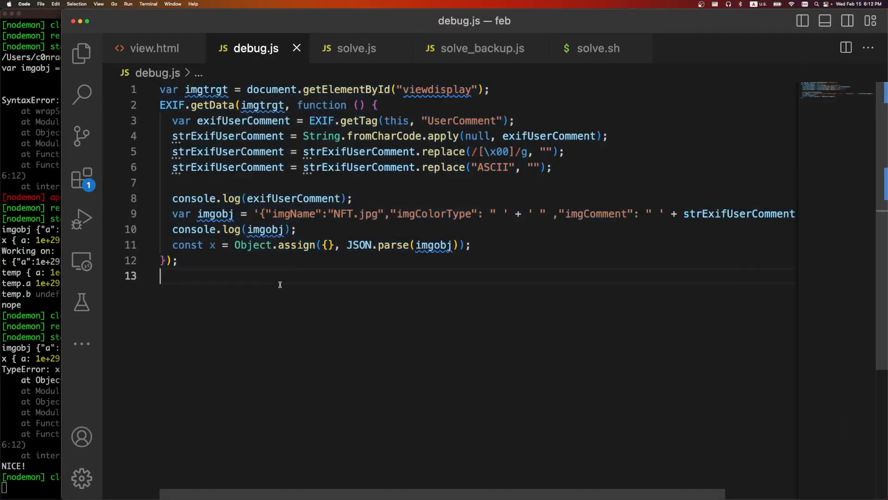
pyautogui.click(357, 48)
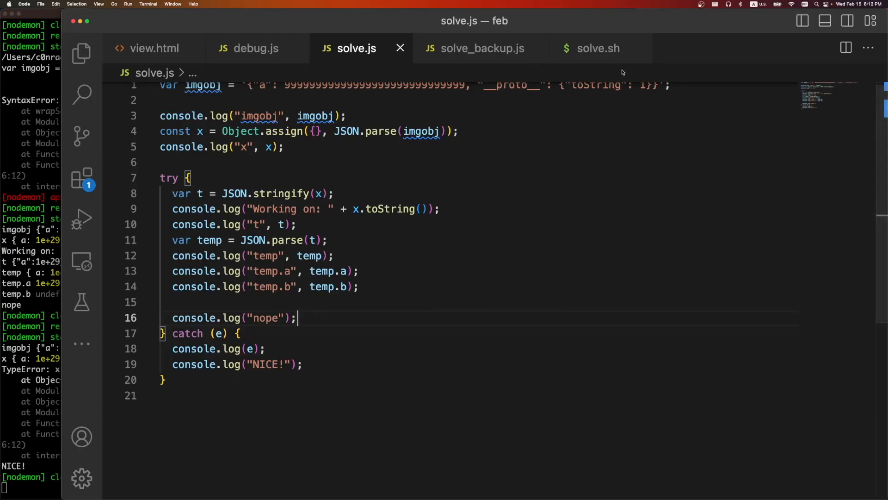
# - In the terminal, clear the screen and run the exiftool payload command on payload.png
pyautogui.click(598, 48)
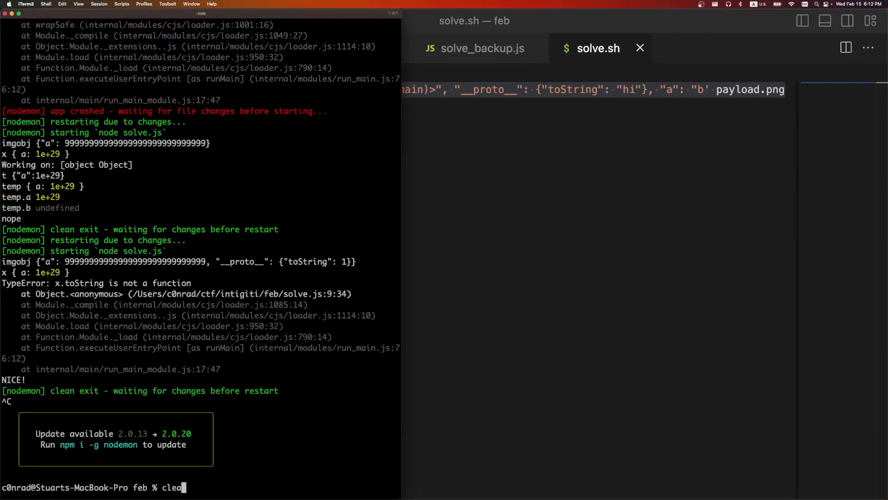
pyautogui.press('Enter')
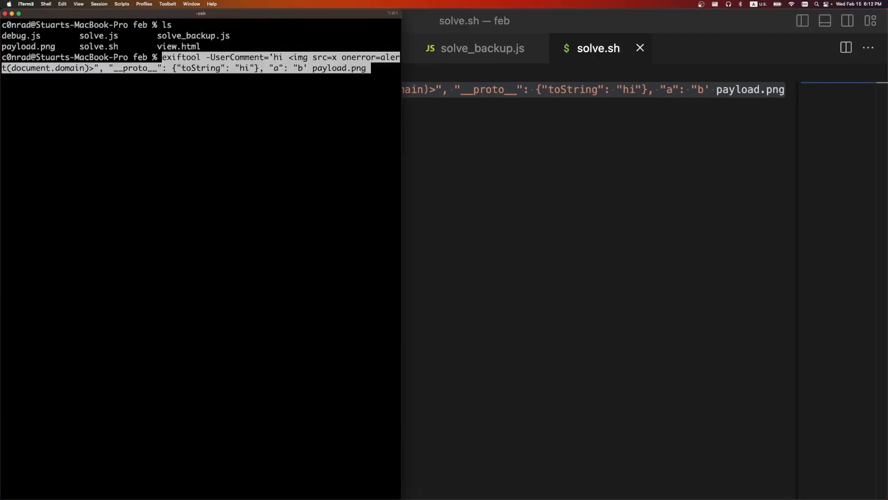
pyautogui.press('enter')
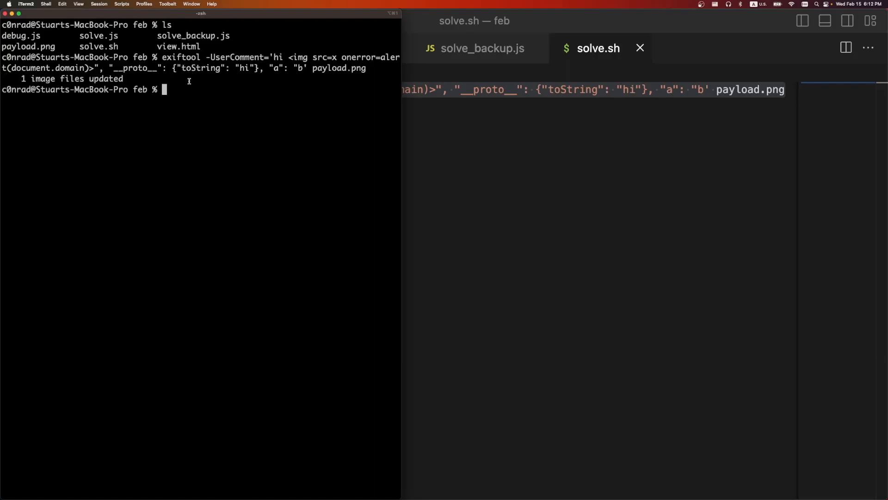
pyautogui.write('exi')
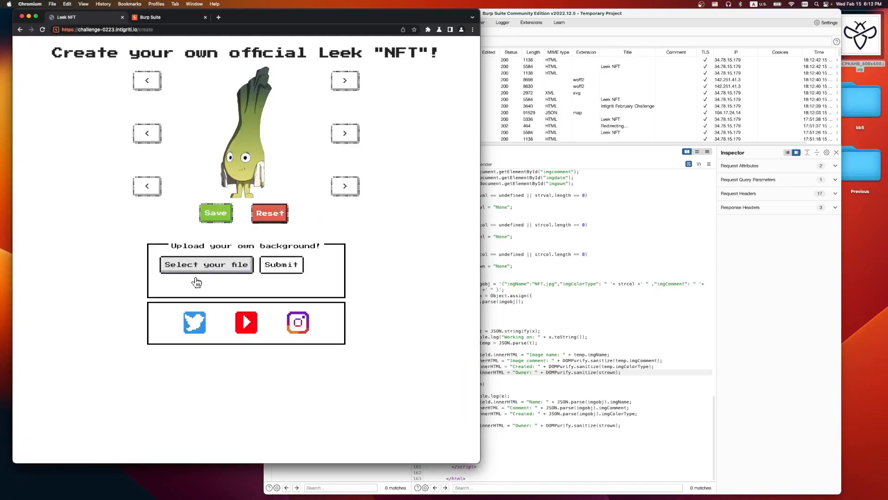
# - Pick the payload image as background and give the leek sunglasses and a headband
pyautogui.click(206, 265)
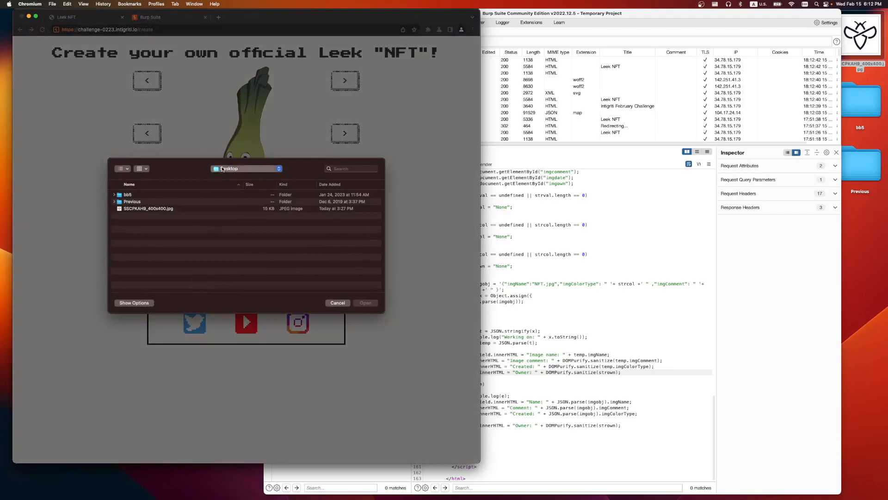
pyautogui.click(246, 168)
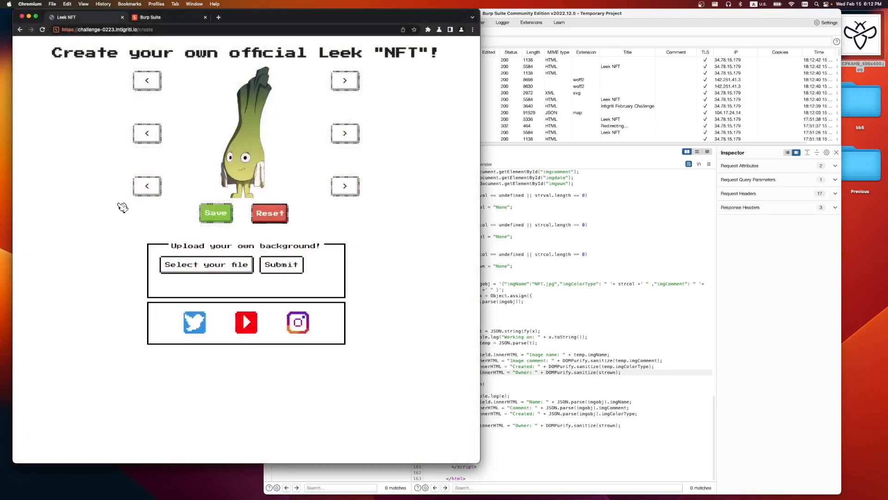
pyautogui.click(344, 80)
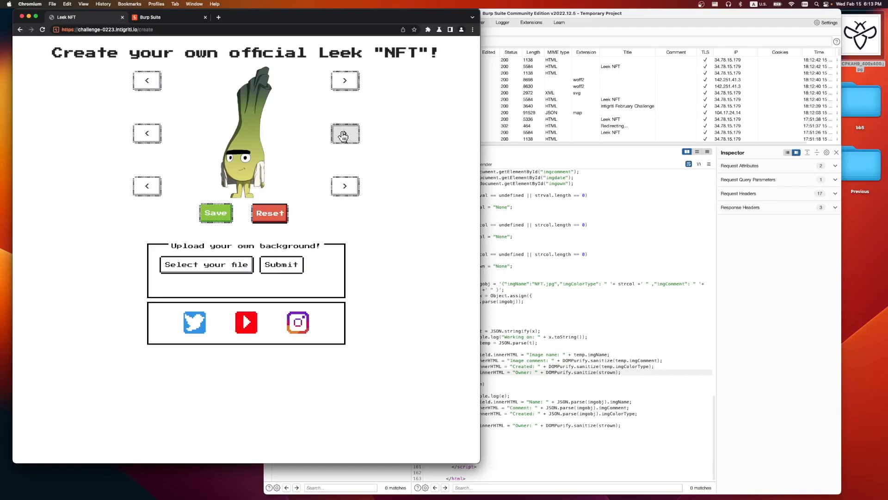
pyautogui.click(346, 133)
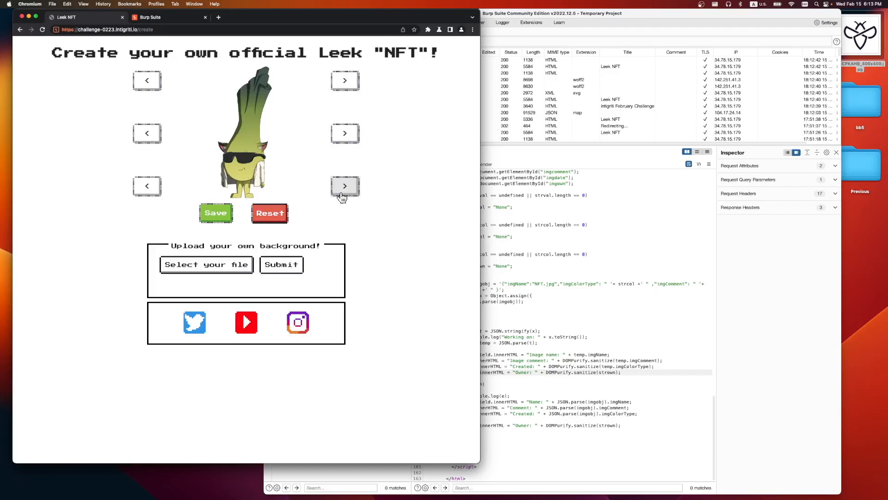
pyautogui.click(344, 186)
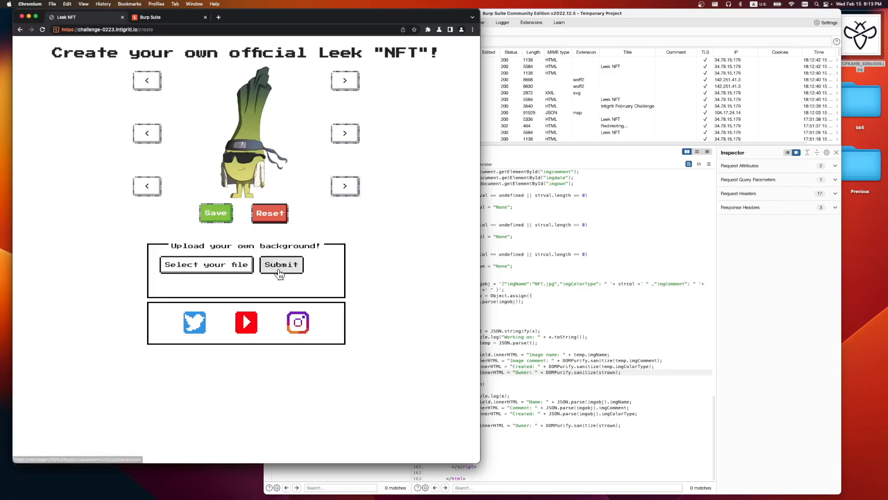
# - Submit the background, save the NFT to its view page, and dismiss the alert
pyautogui.click(282, 265)
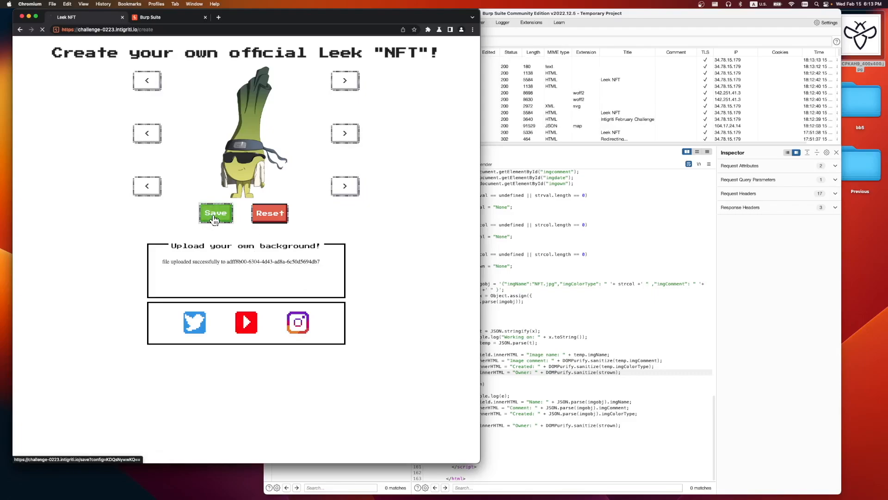
pyautogui.click(216, 213)
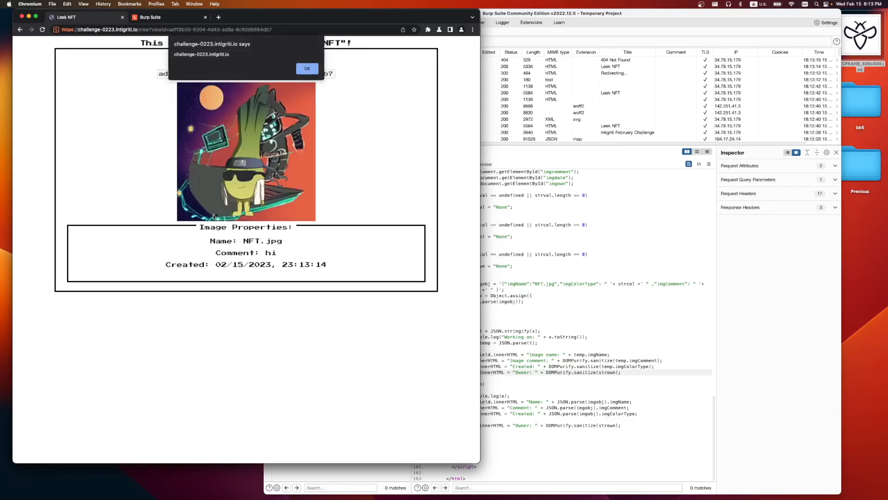
pyautogui.moveTo(274, 64)
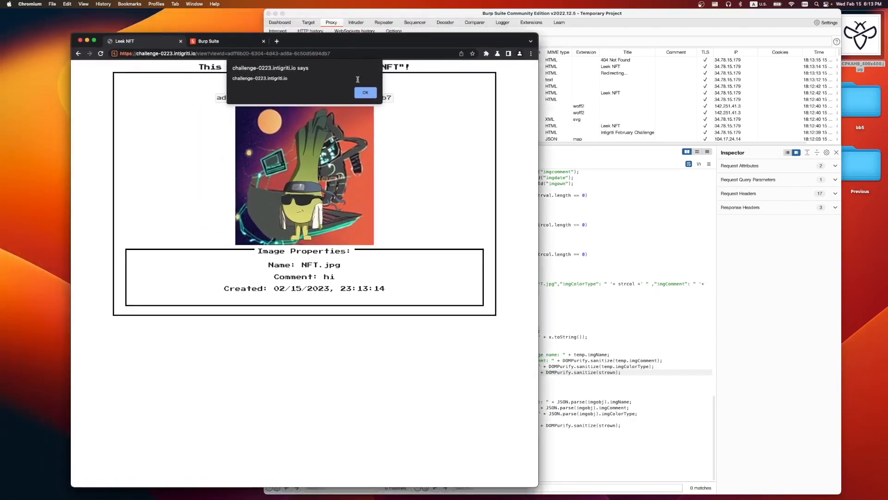
pyautogui.click(365, 92)
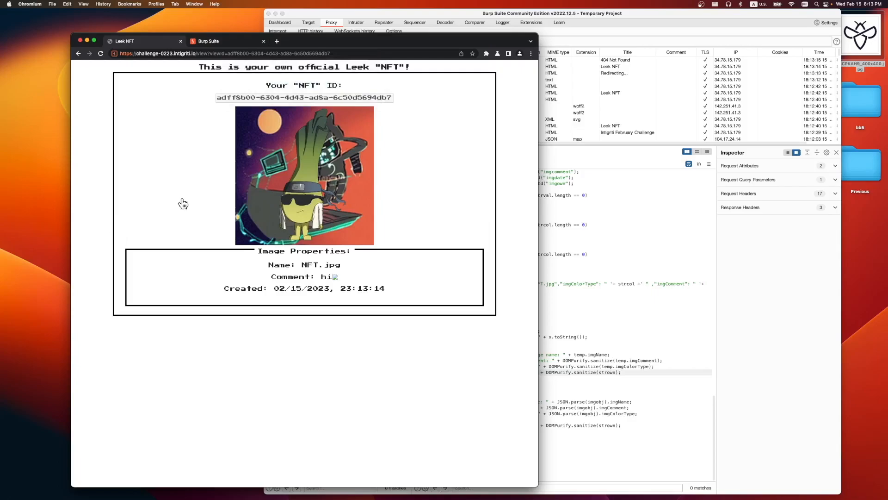